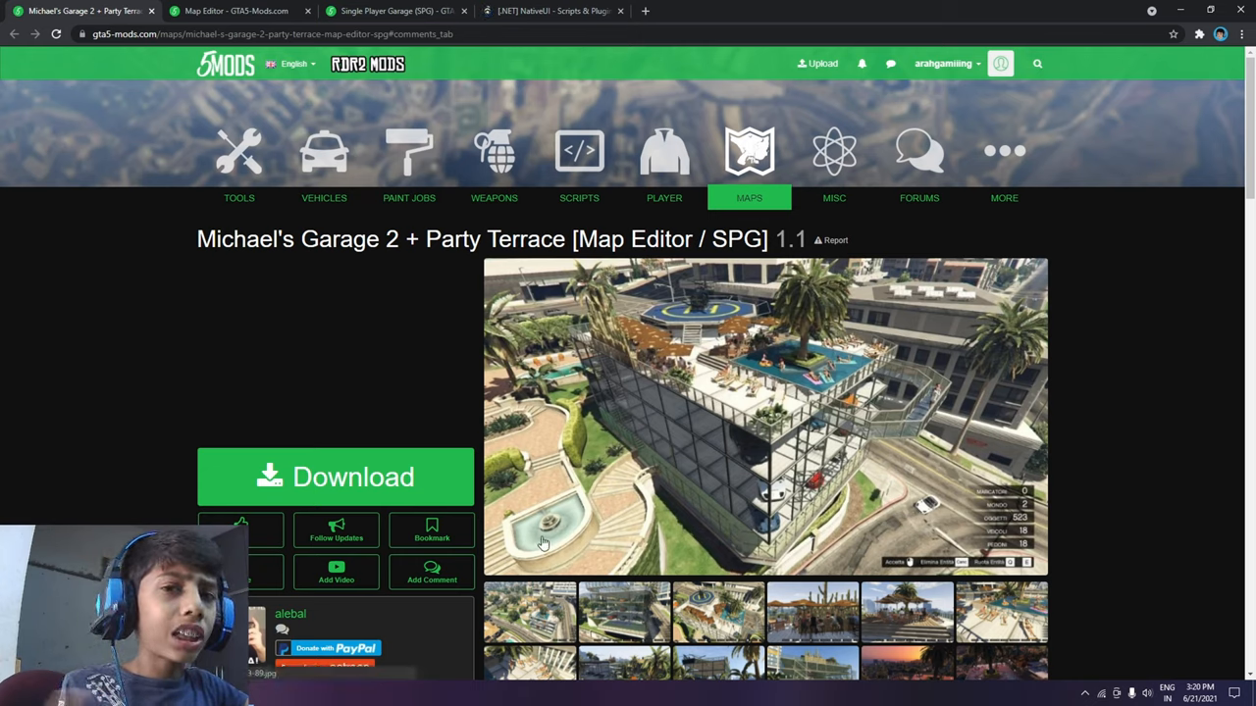
- Enlarge and close a Michael's Garage 2 + Party Terrace screenshot
click(334, 477)
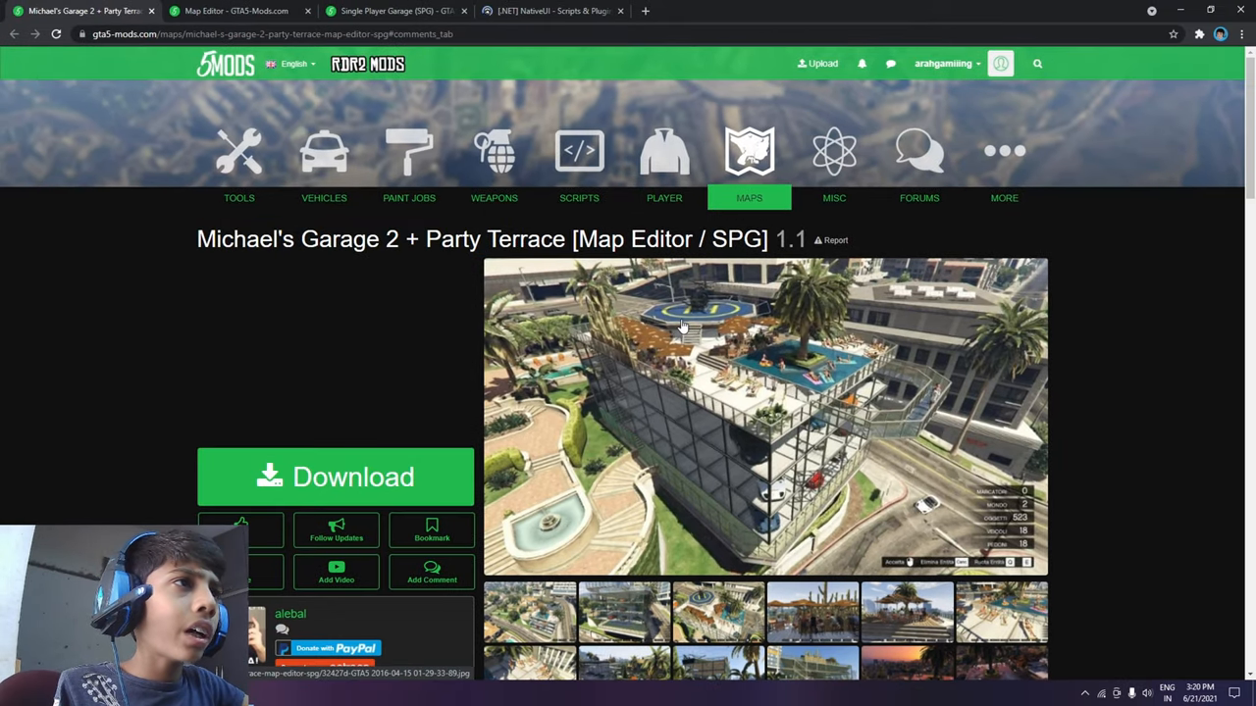
mouse_move(728, 353)
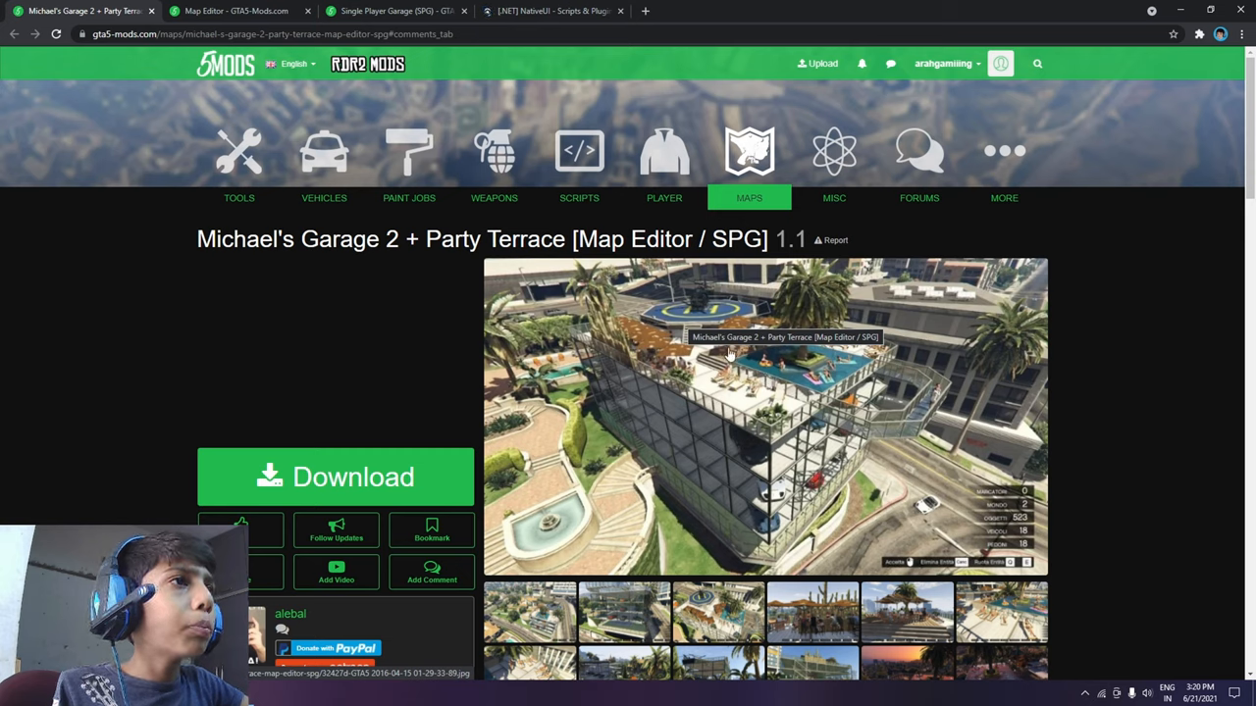
mouse_move(655, 355)
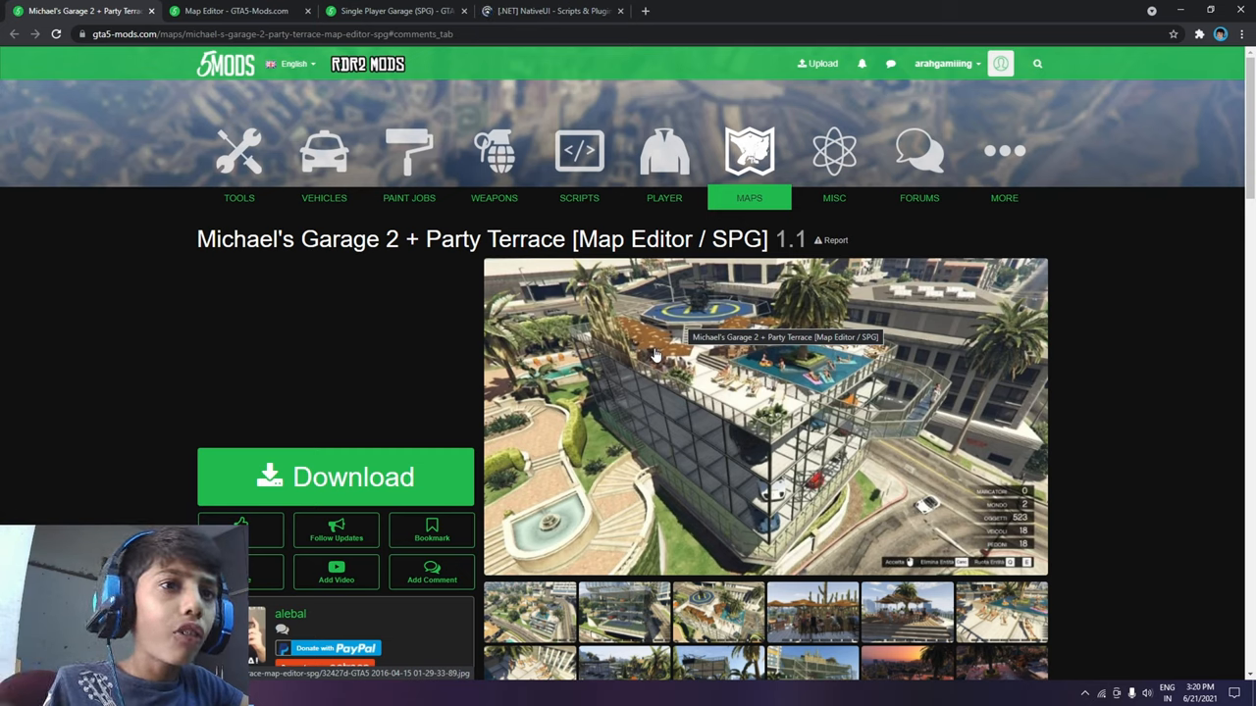
mouse_move(751, 471)
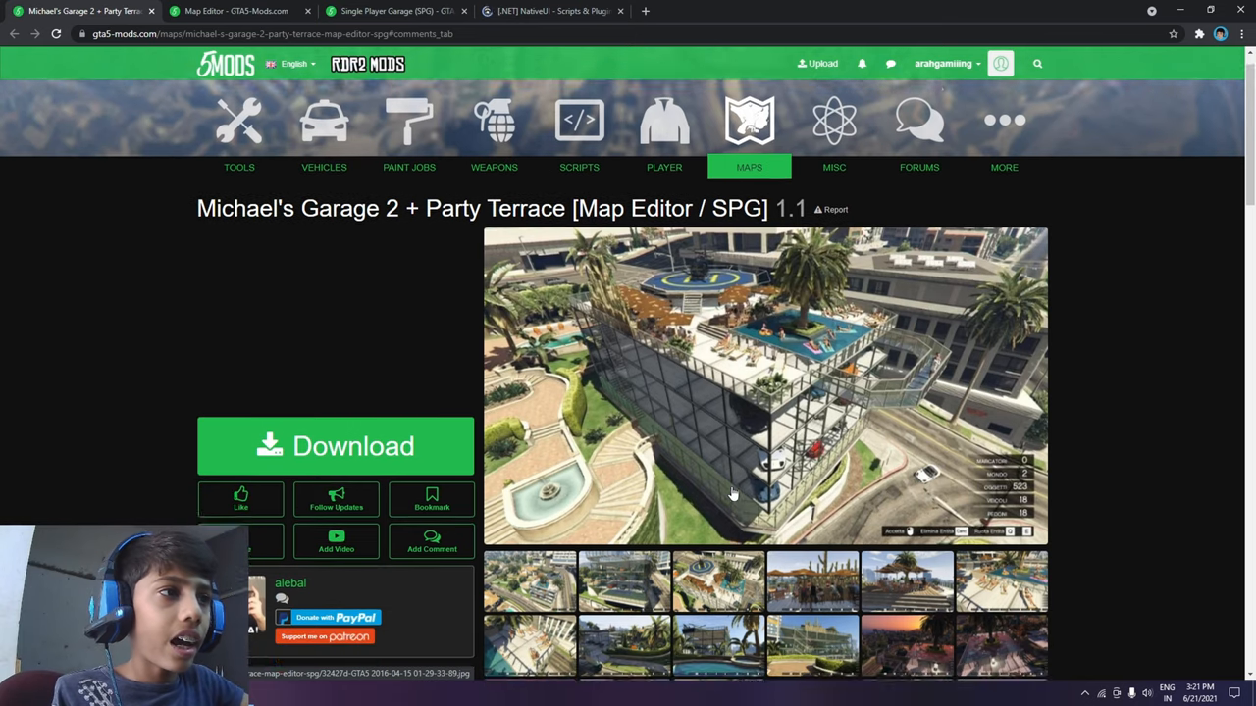
click(765, 383)
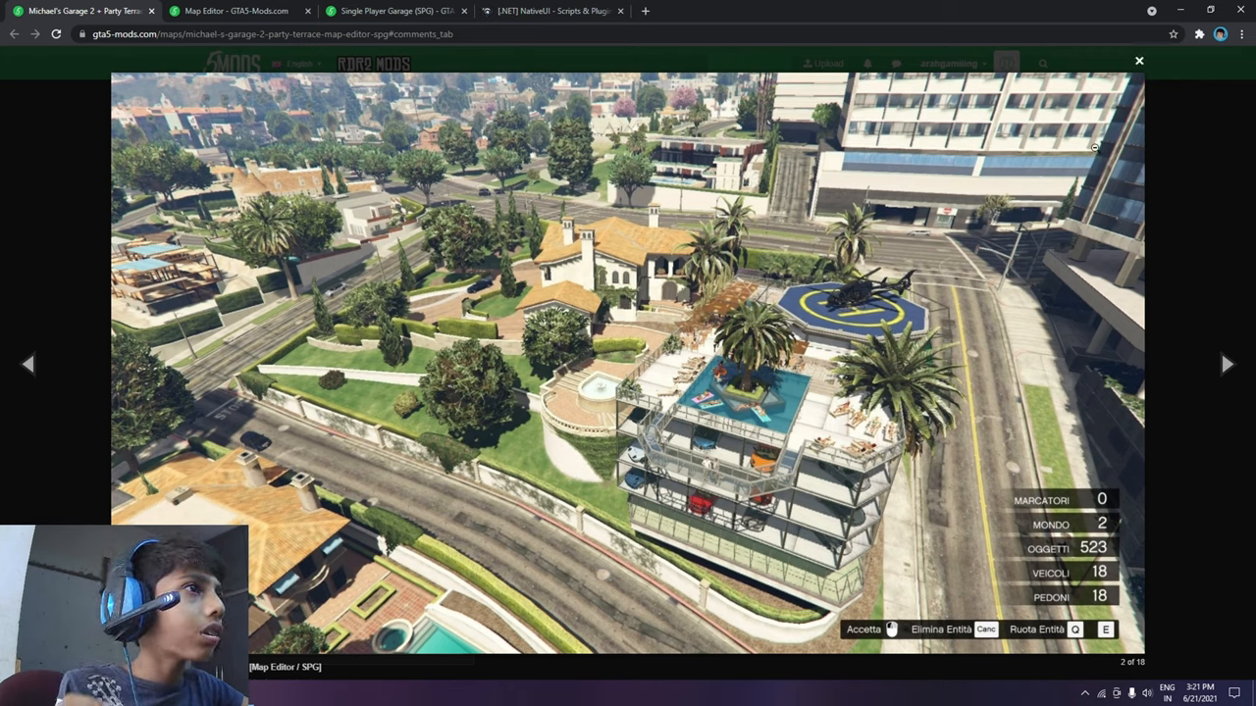
click(1139, 61)
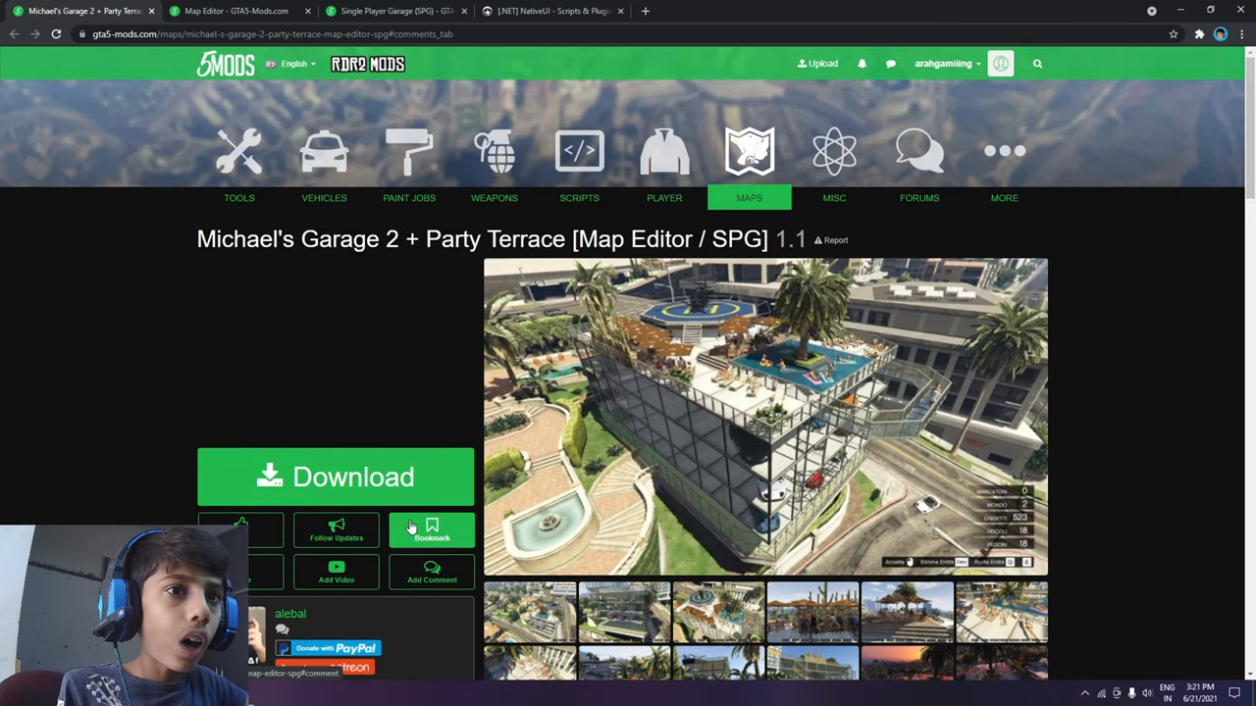
- Finish browsing the Michael's Garage 2 page, then switch to the Map Editor tab
scroll(down, 3)
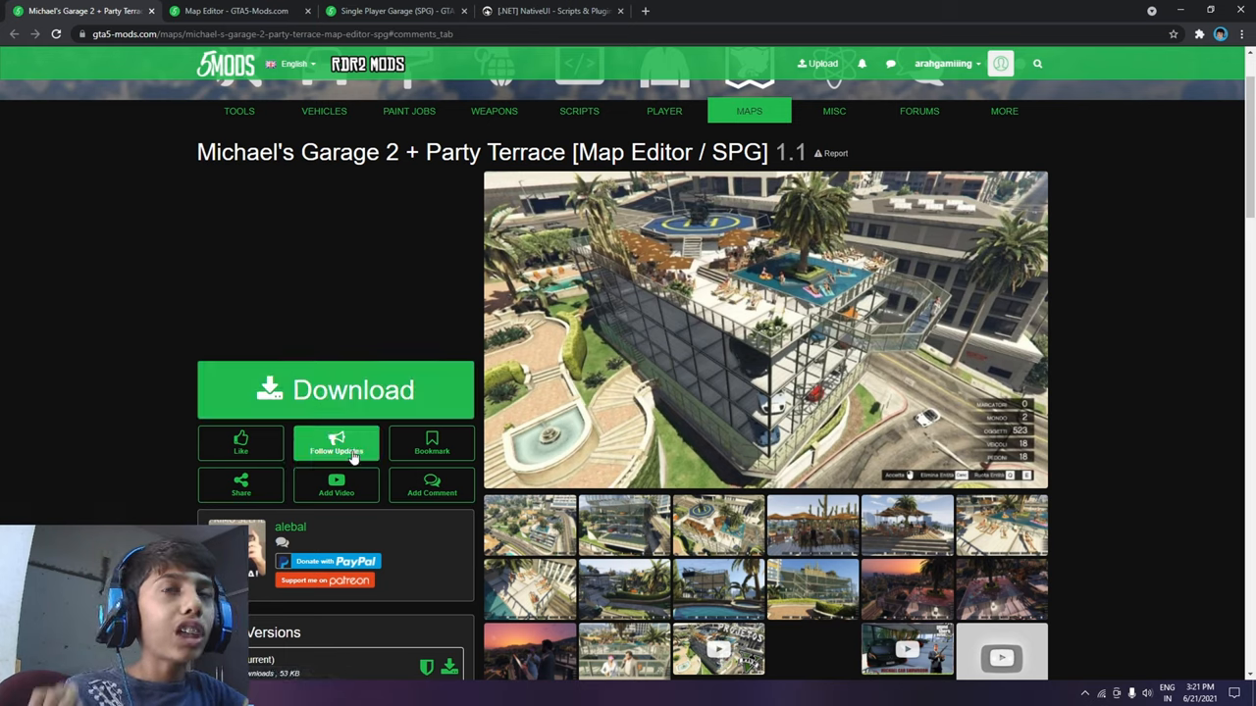
double_click(228, 152)
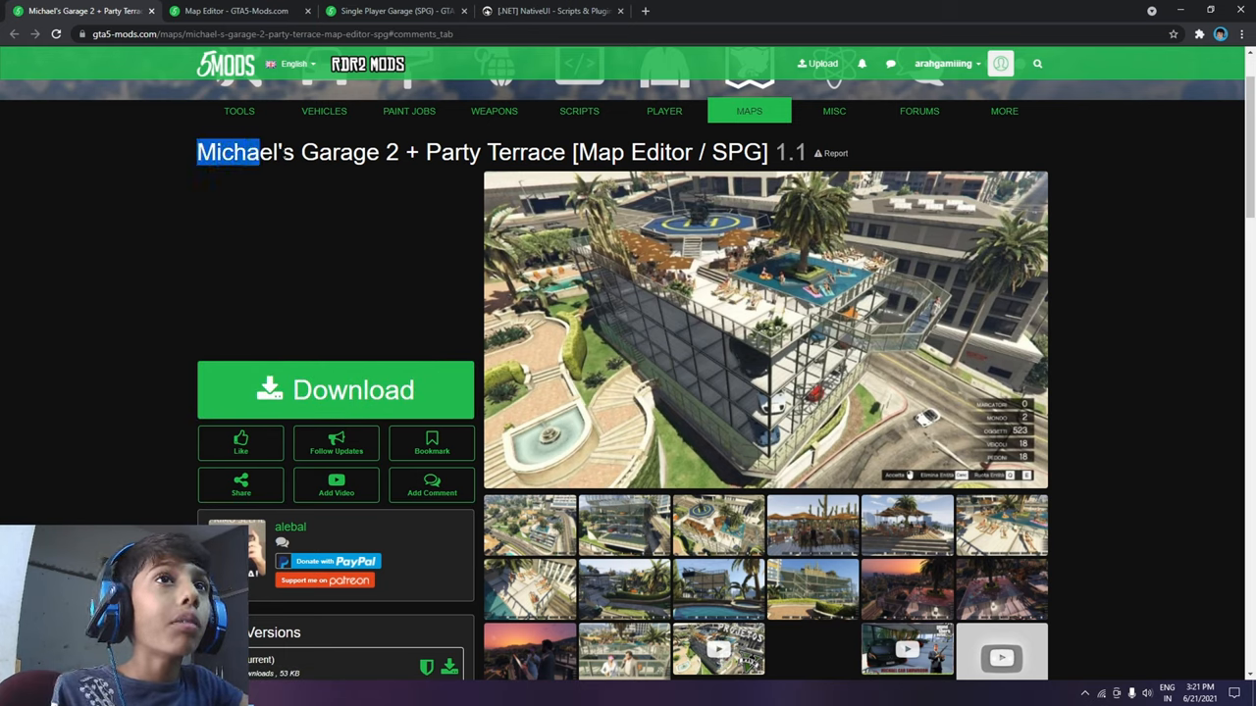
click(276, 261)
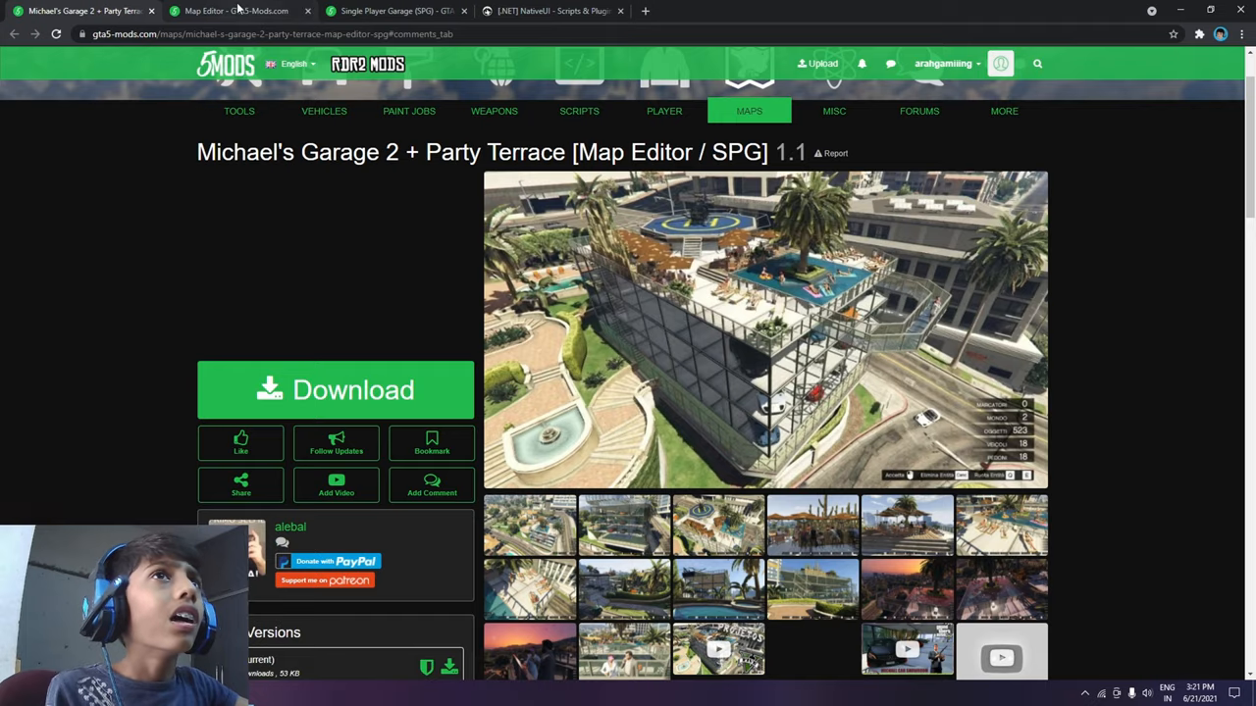
click(236, 10)
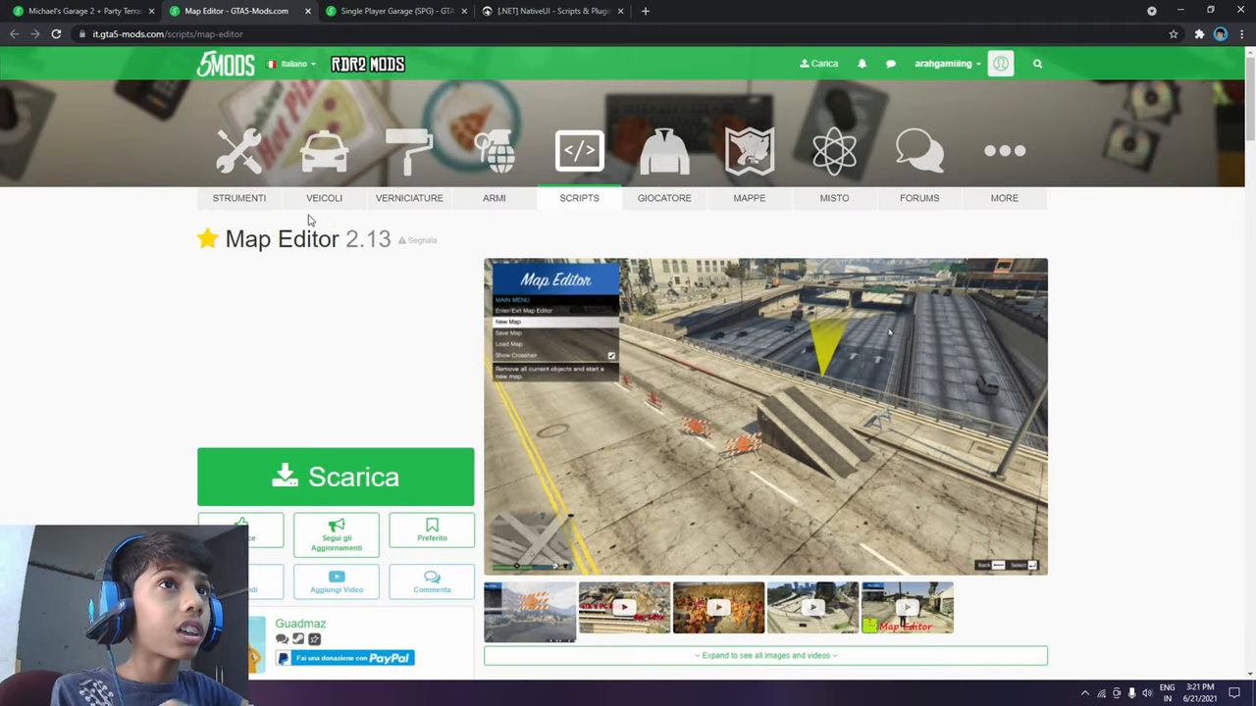
- Review the Single Player Garage (SPG) page, then move on to the NativeUI page
click(392, 10)
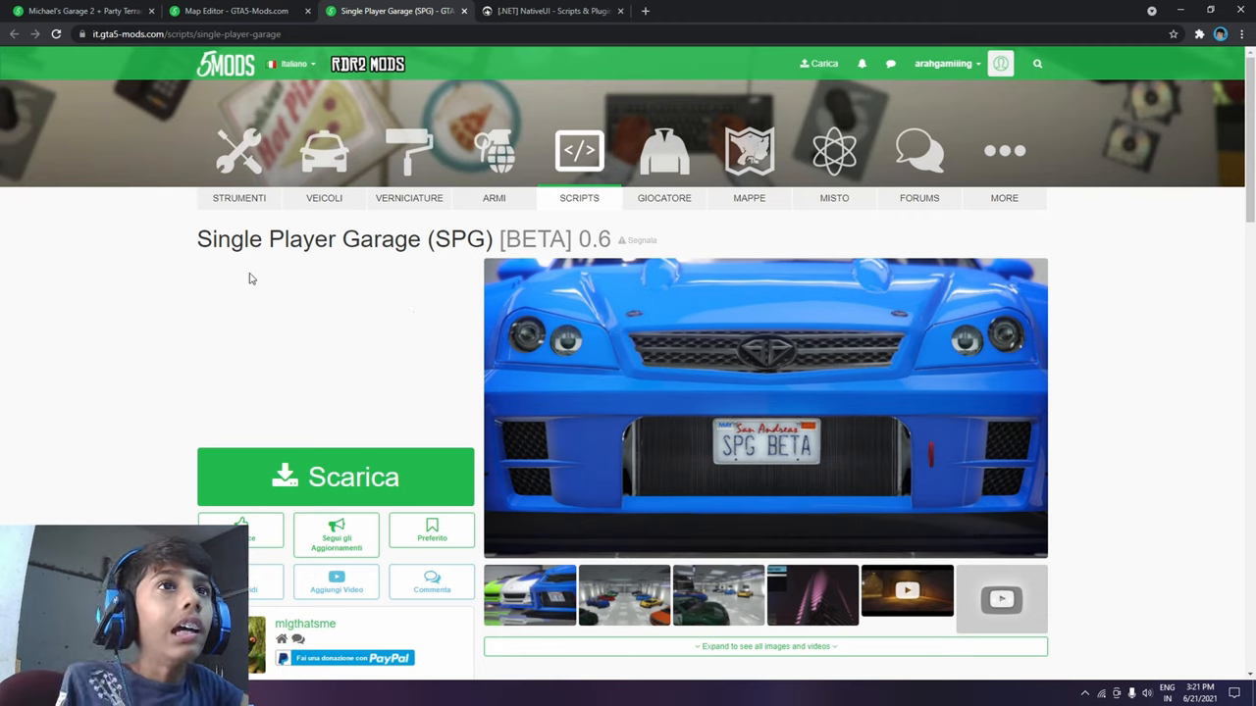
mouse_move(386, 311)
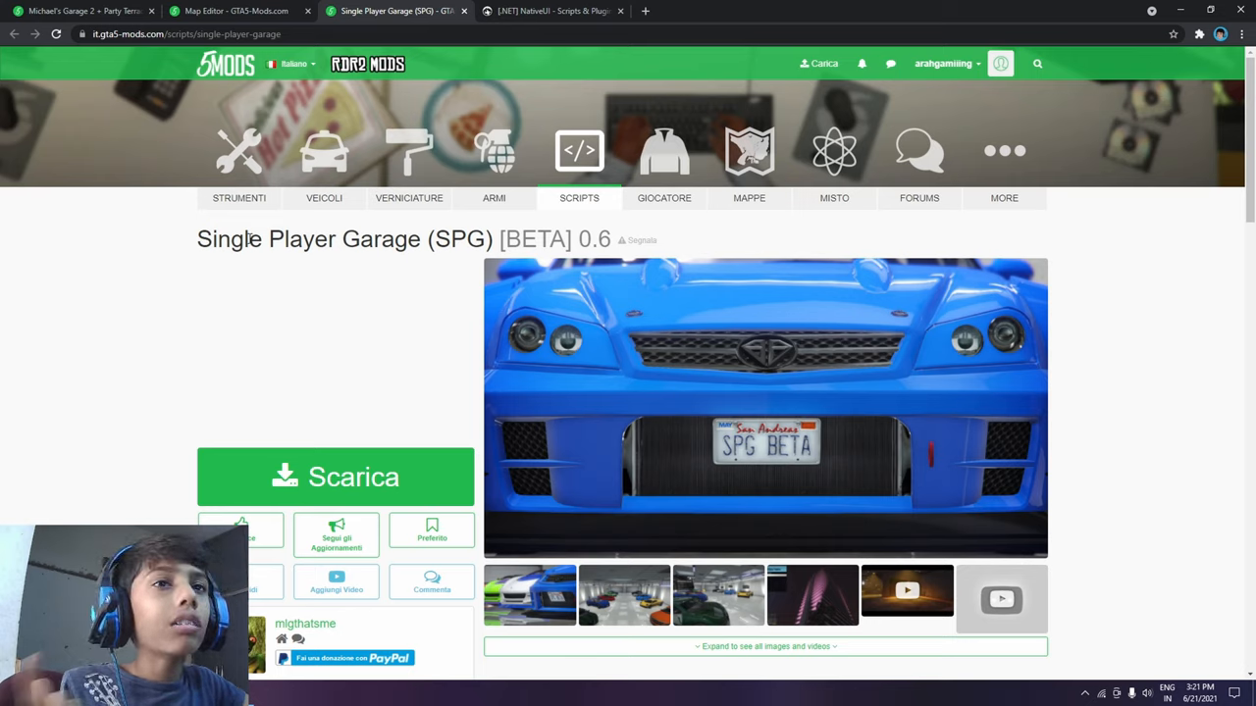
mouse_move(726, 142)
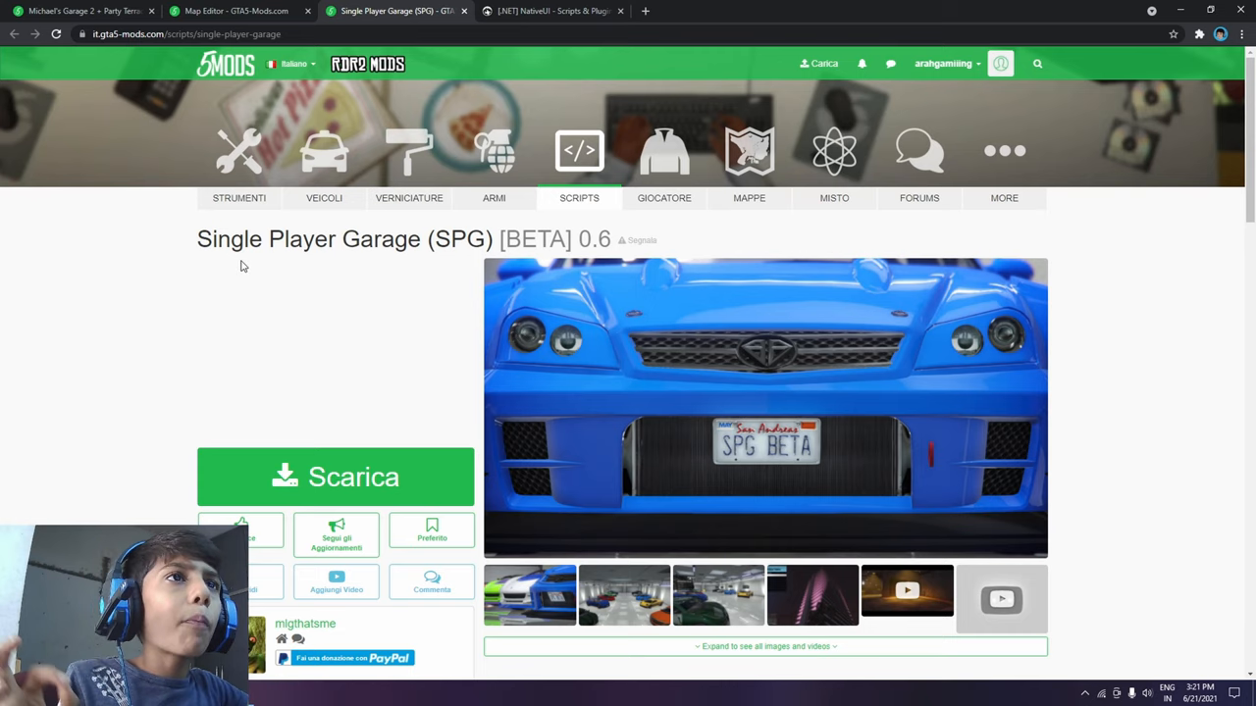
mouse_move(401, 400)
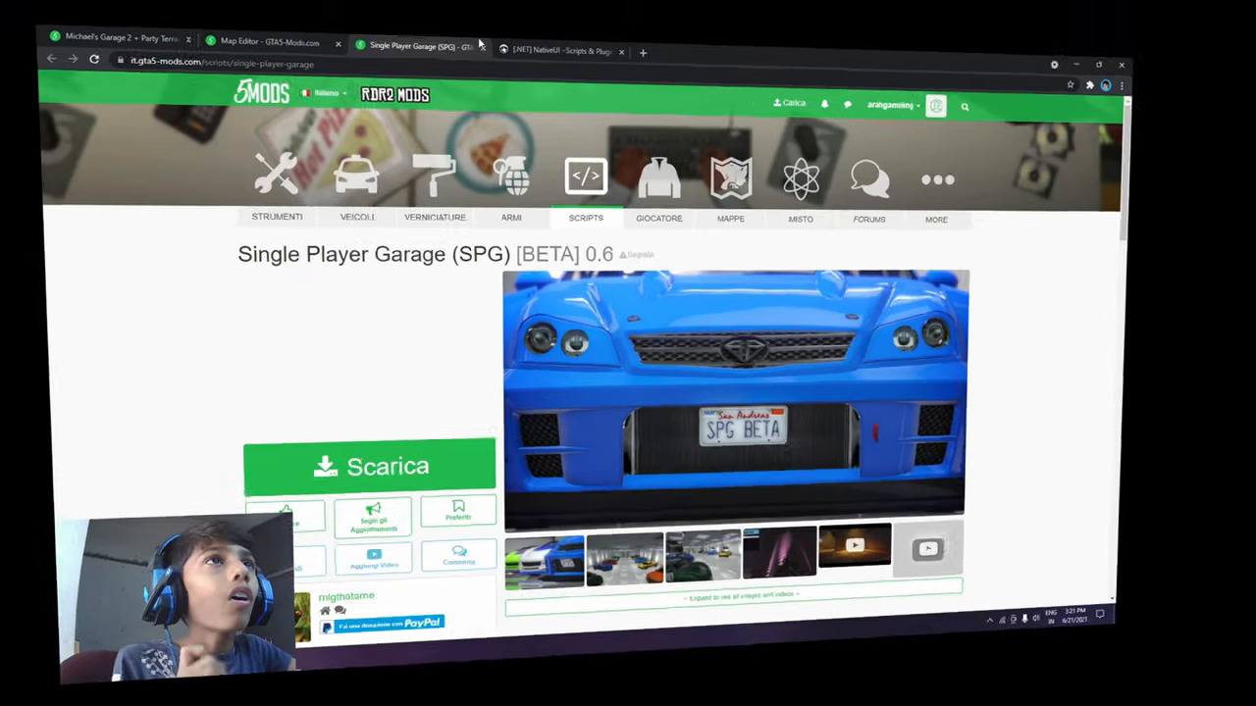
click(554, 50)
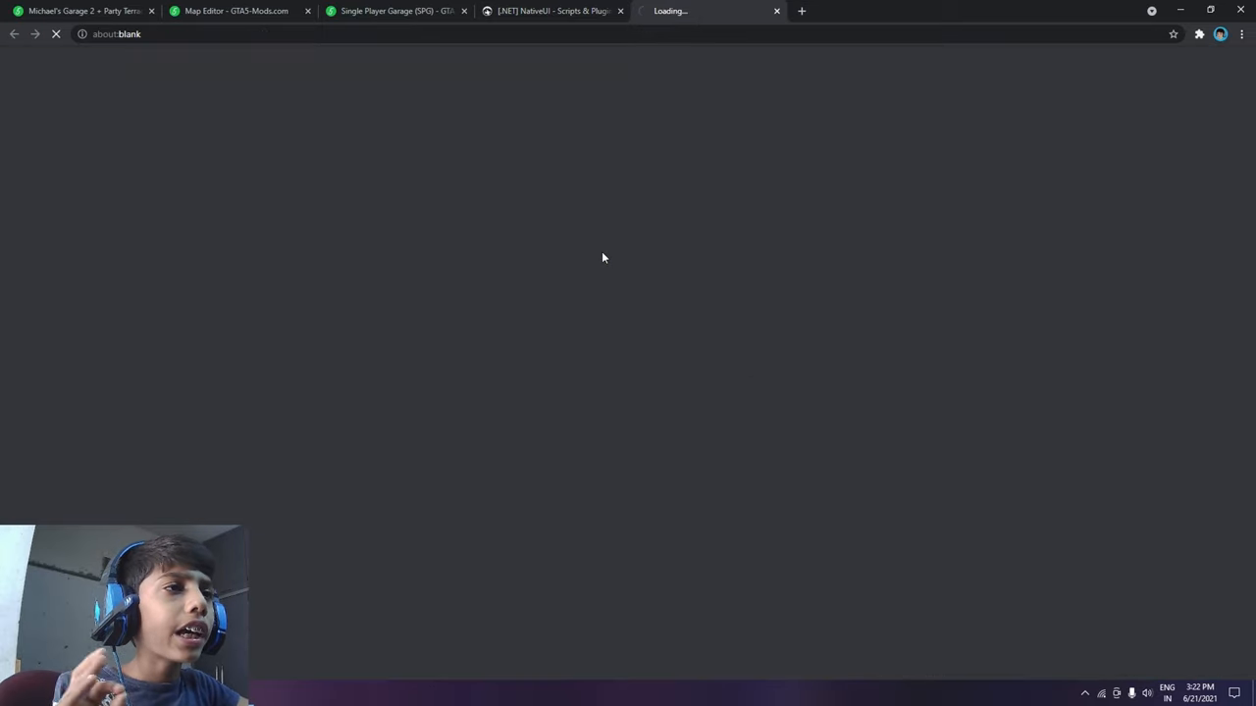
mouse_move(584, 91)
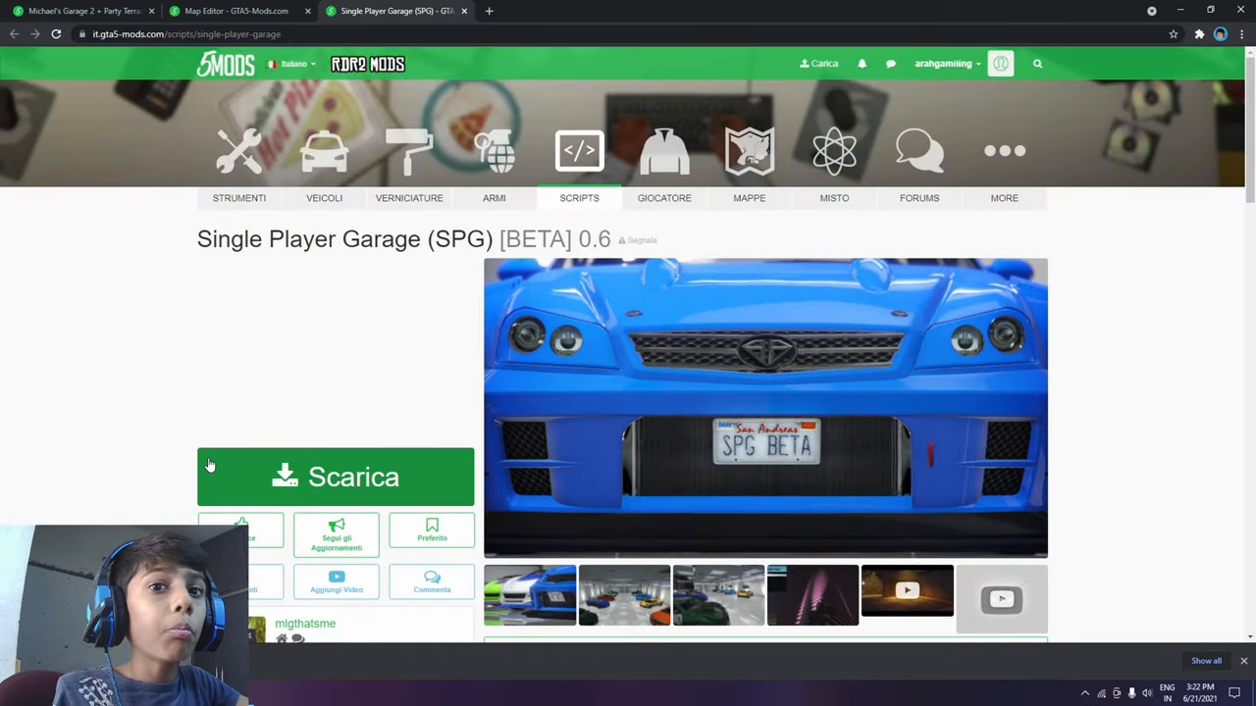
- Start the Single Player Garage download with Scarica and close its download tab
click(334, 477)
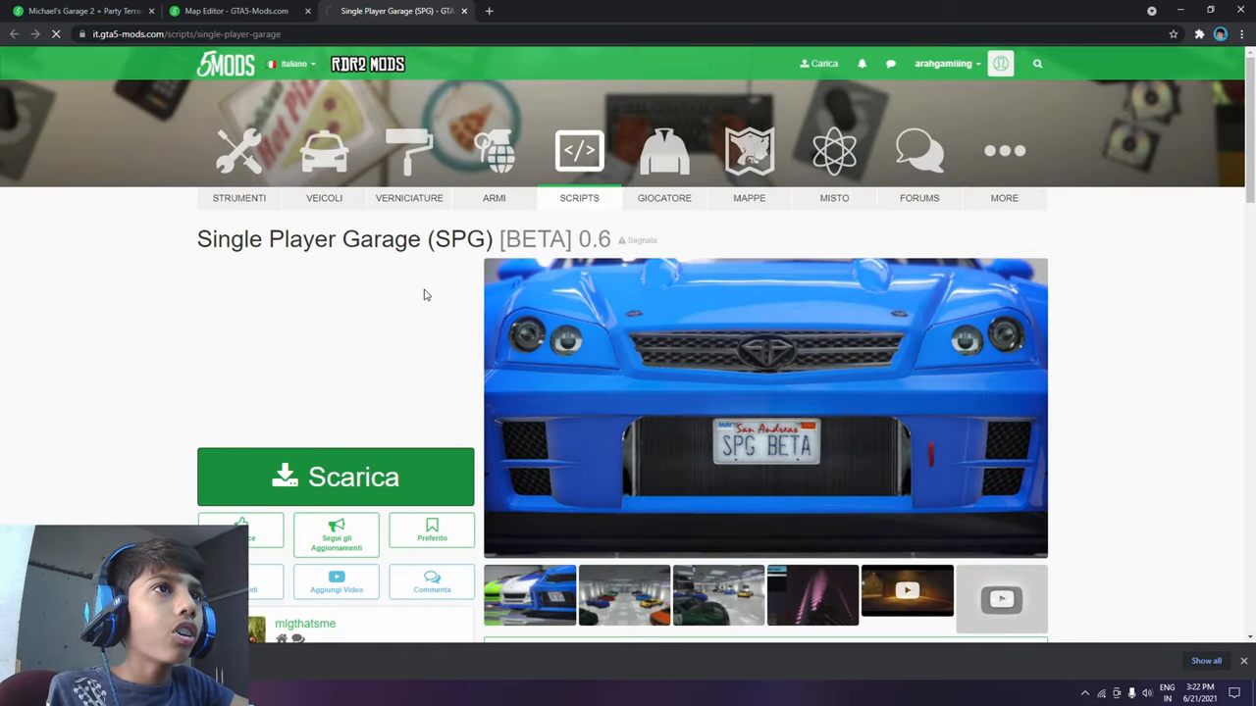
click(335, 477)
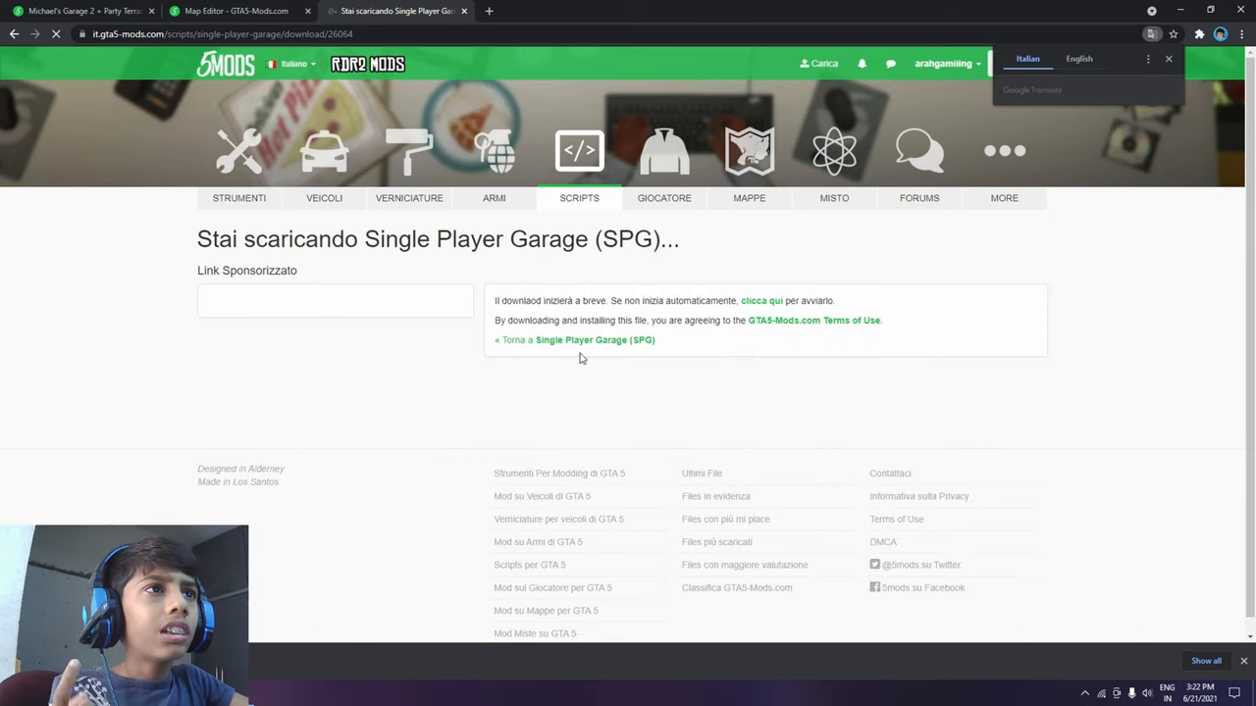
click(1079, 58)
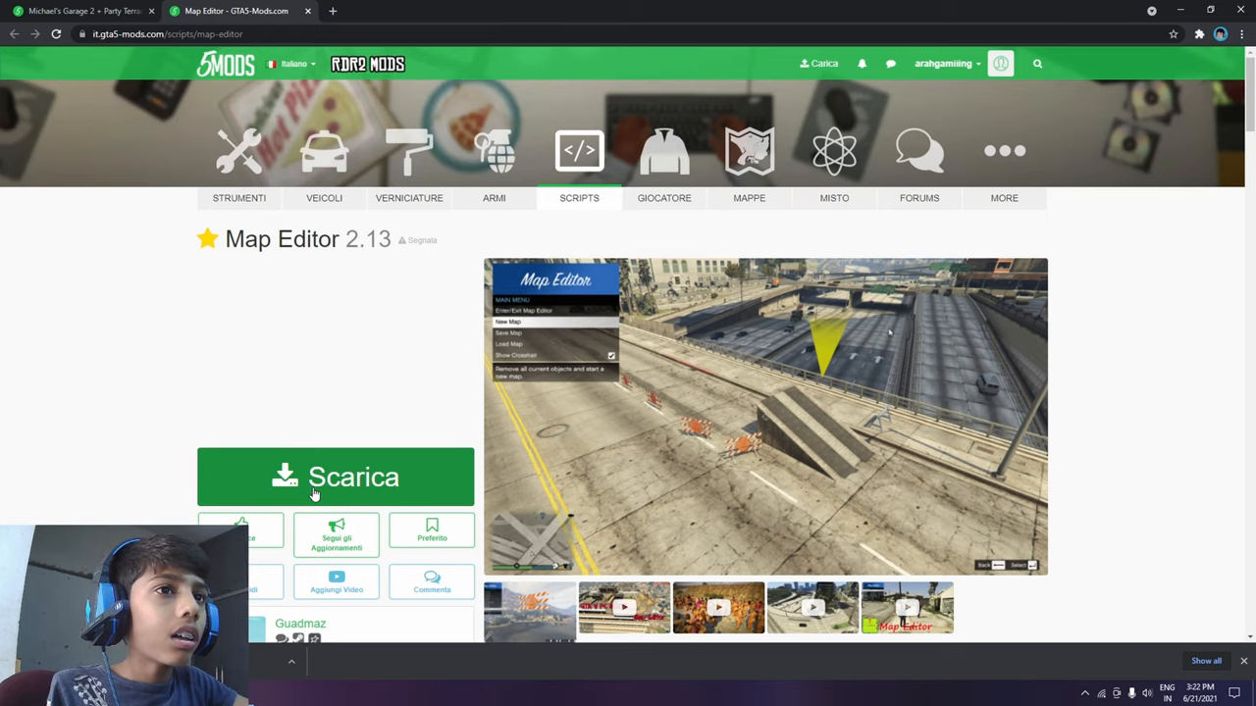
- Download Map Editor, close its tab, and start the Michael's Garage 2 download
click(335, 477)
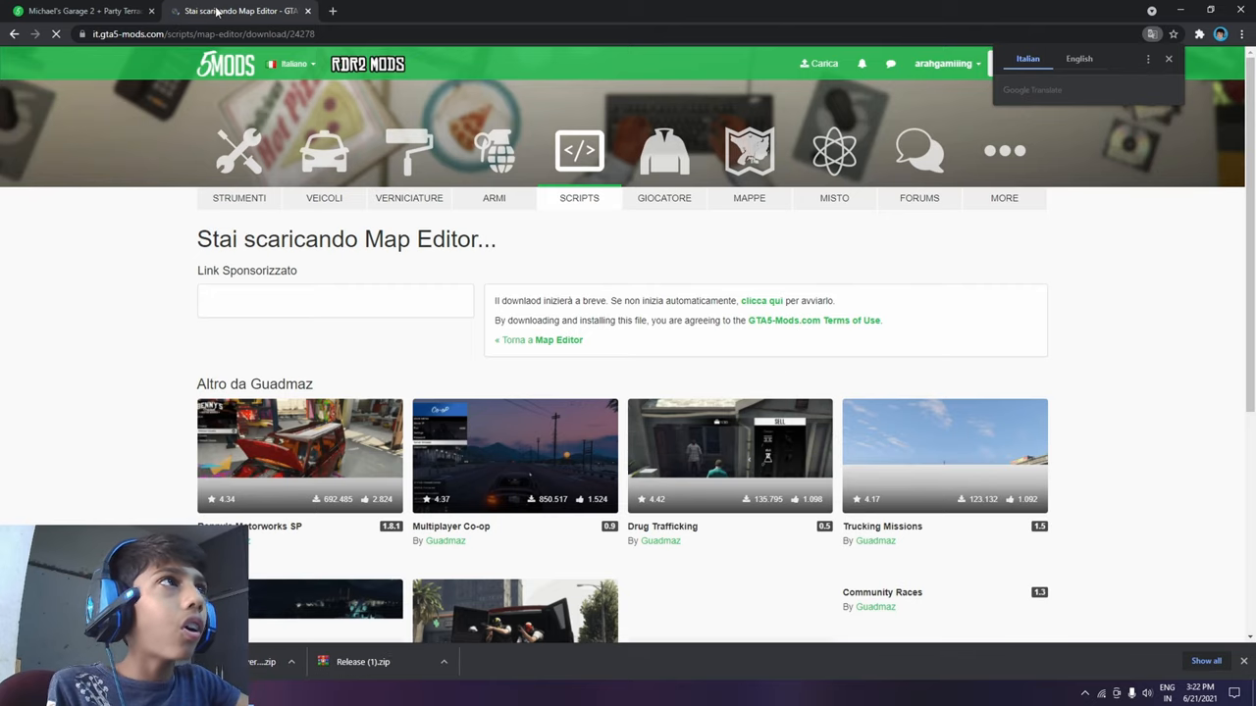
click(79, 10)
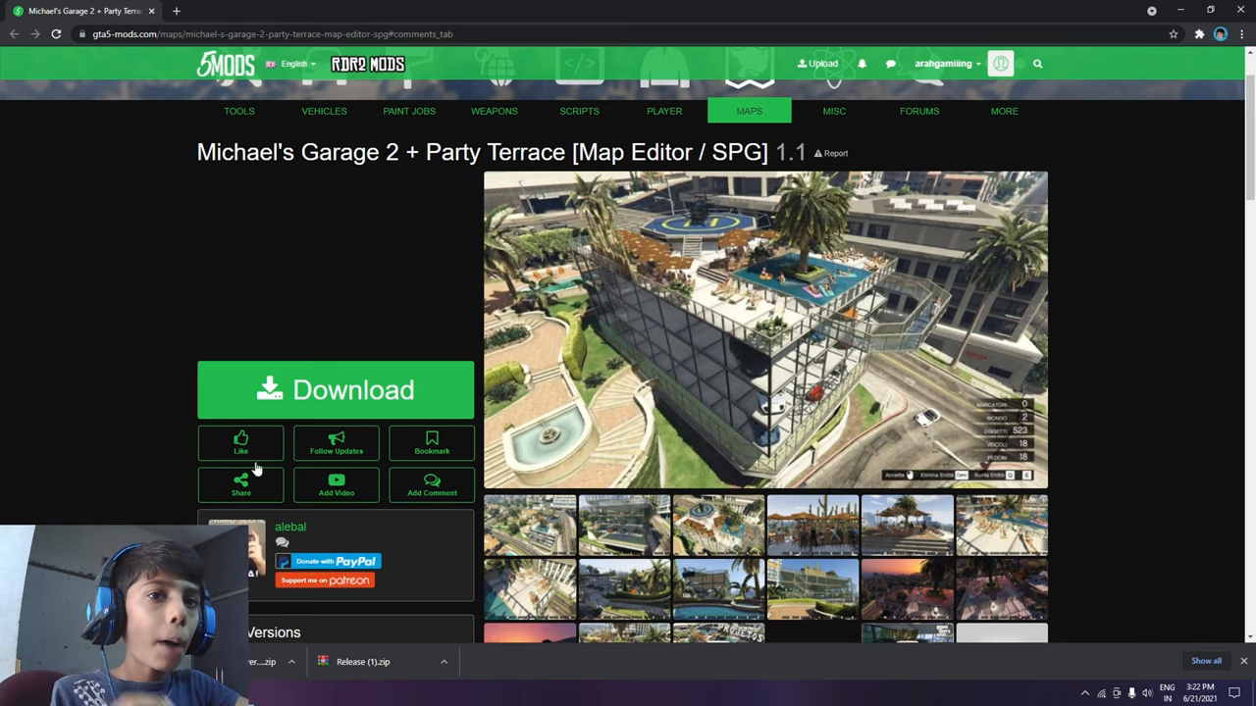
click(336, 390)
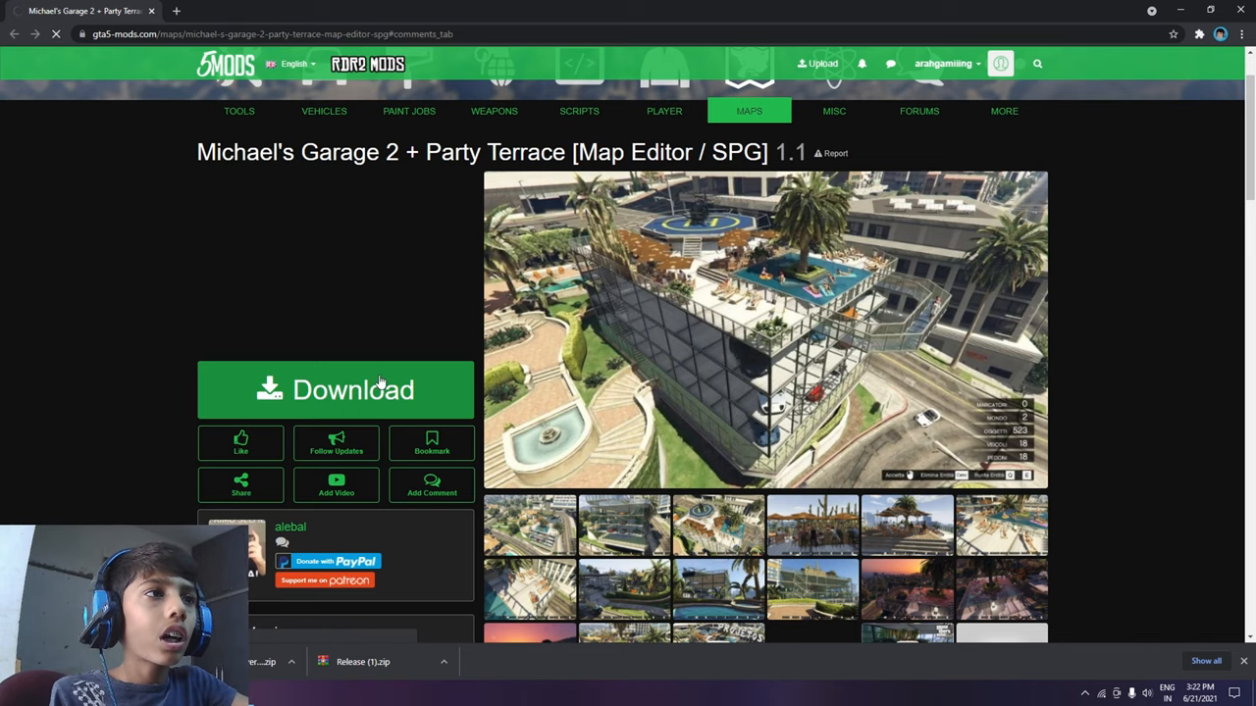
click(336, 389)
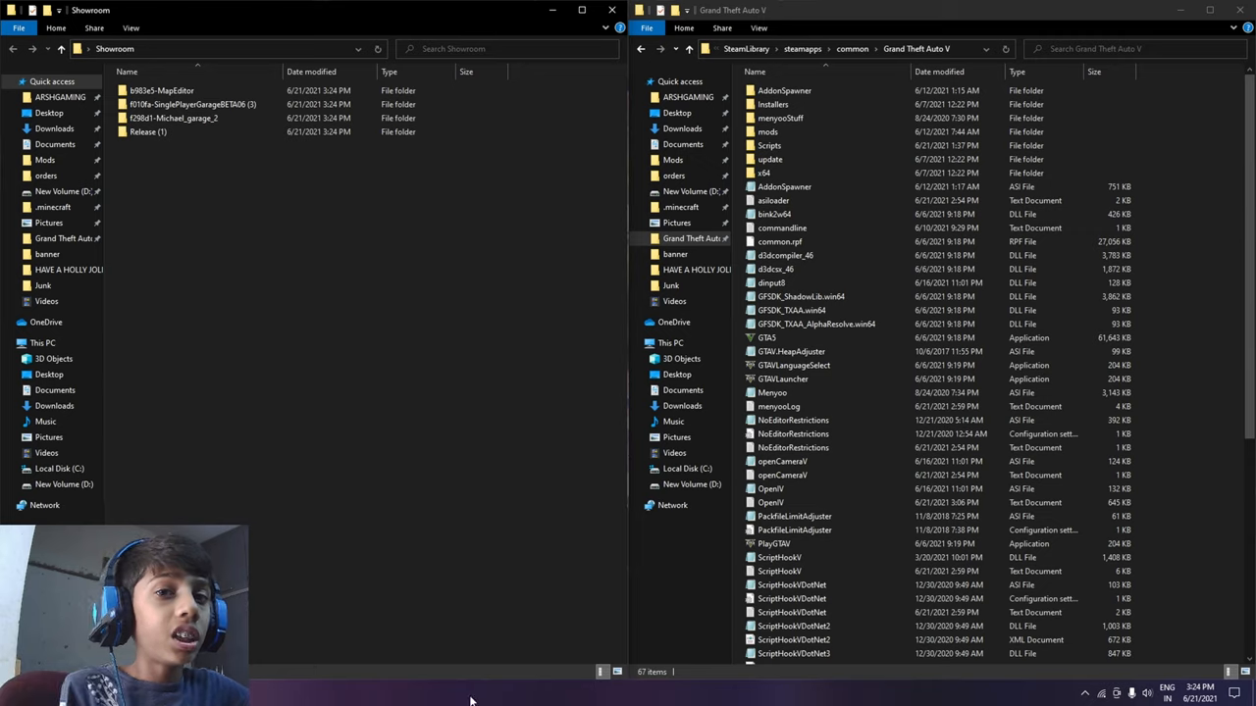
mouse_move(417, 541)
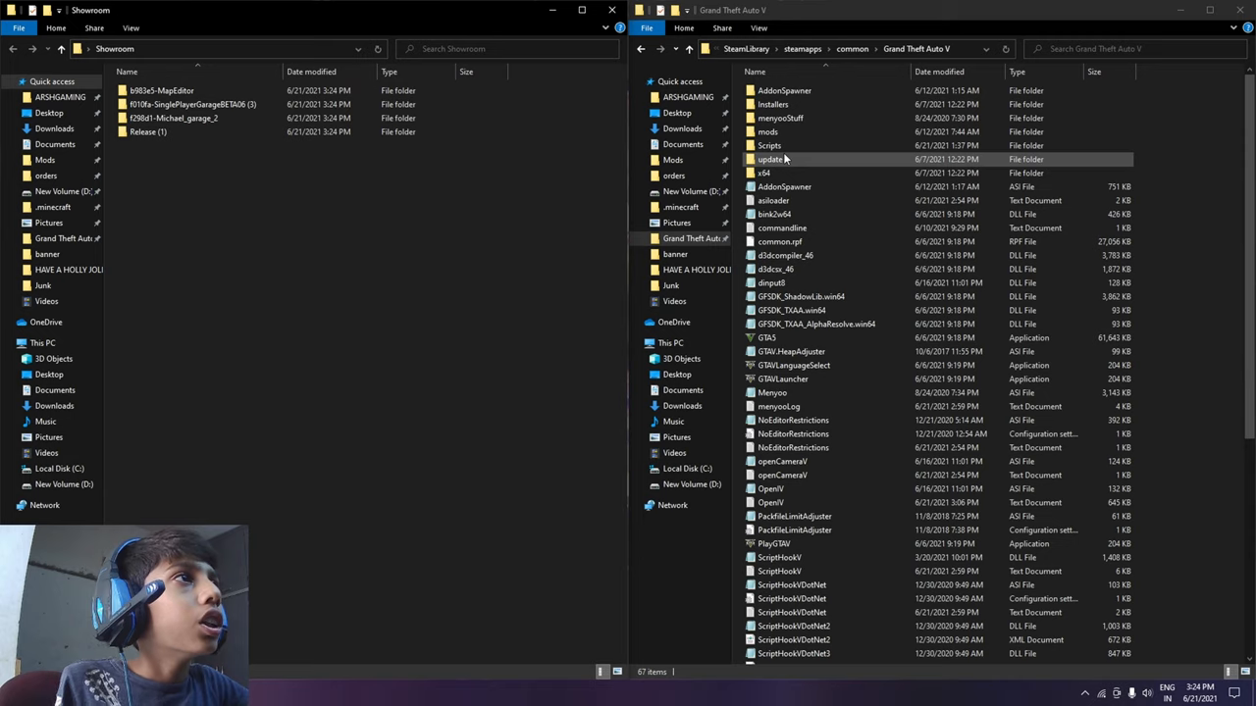
- Copy the b983e5-MapEditor files into Scripts, replacing same-named files
double_click(769, 145)
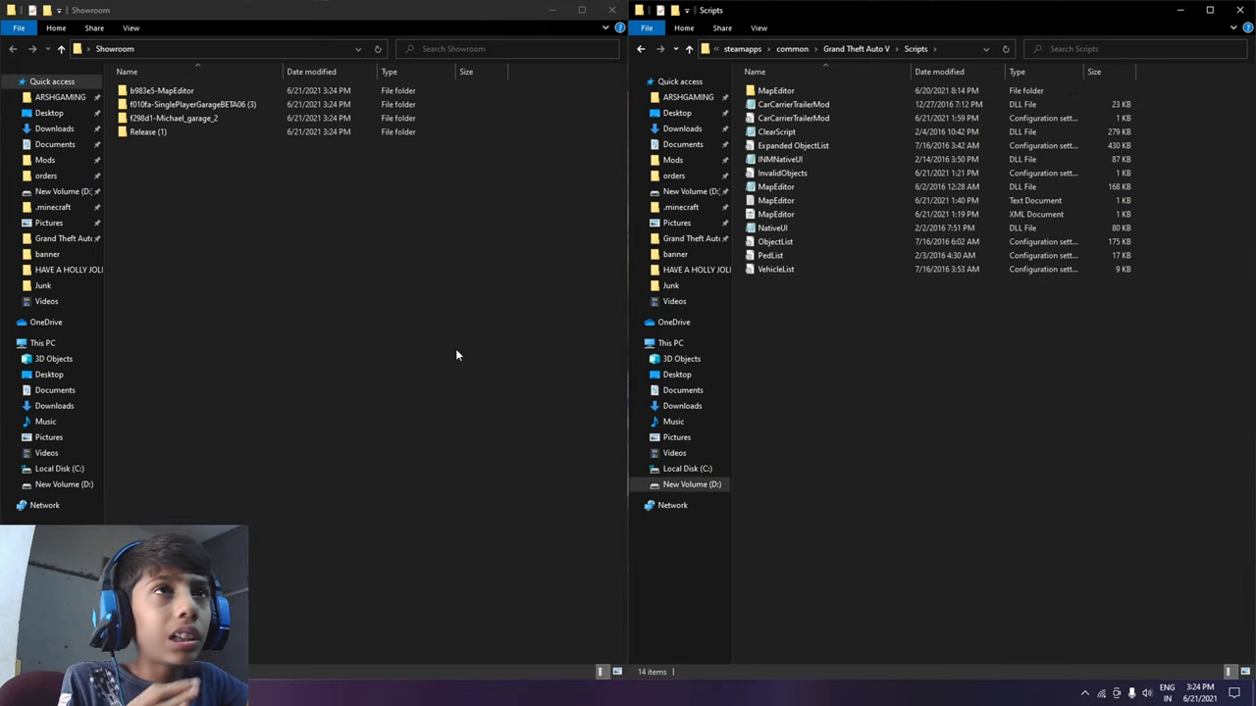
click(162, 90)
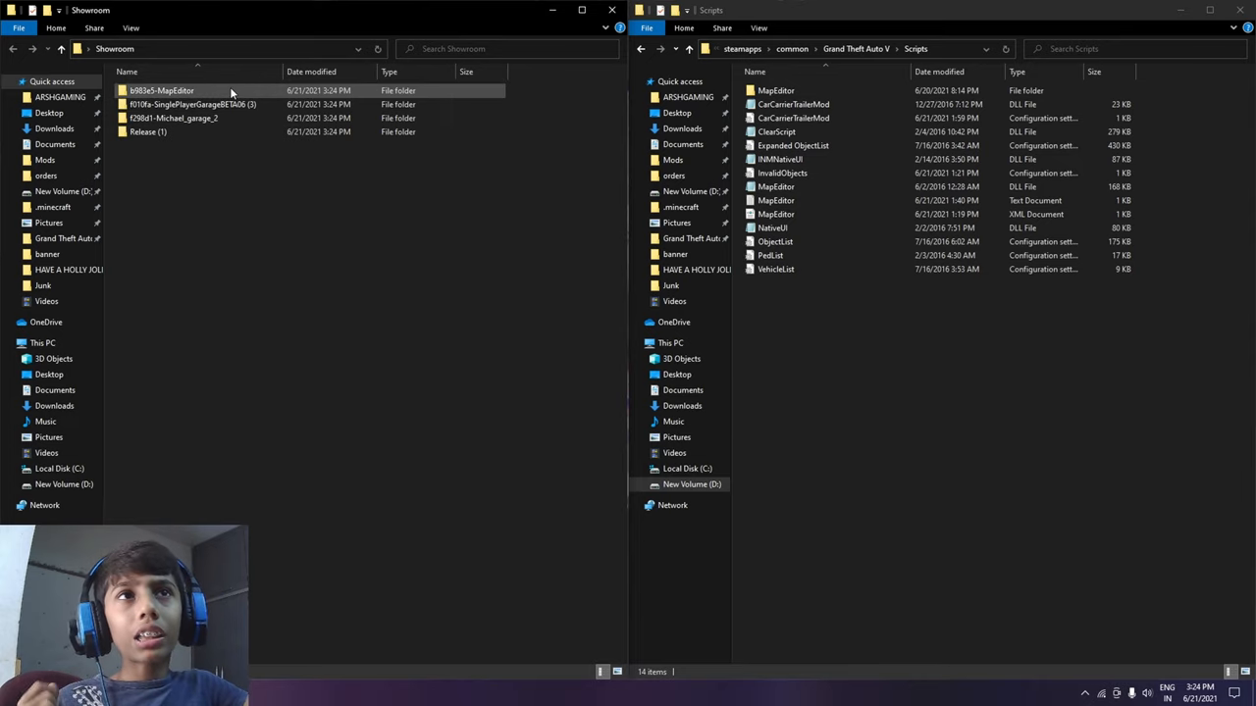
double_click(162, 90)
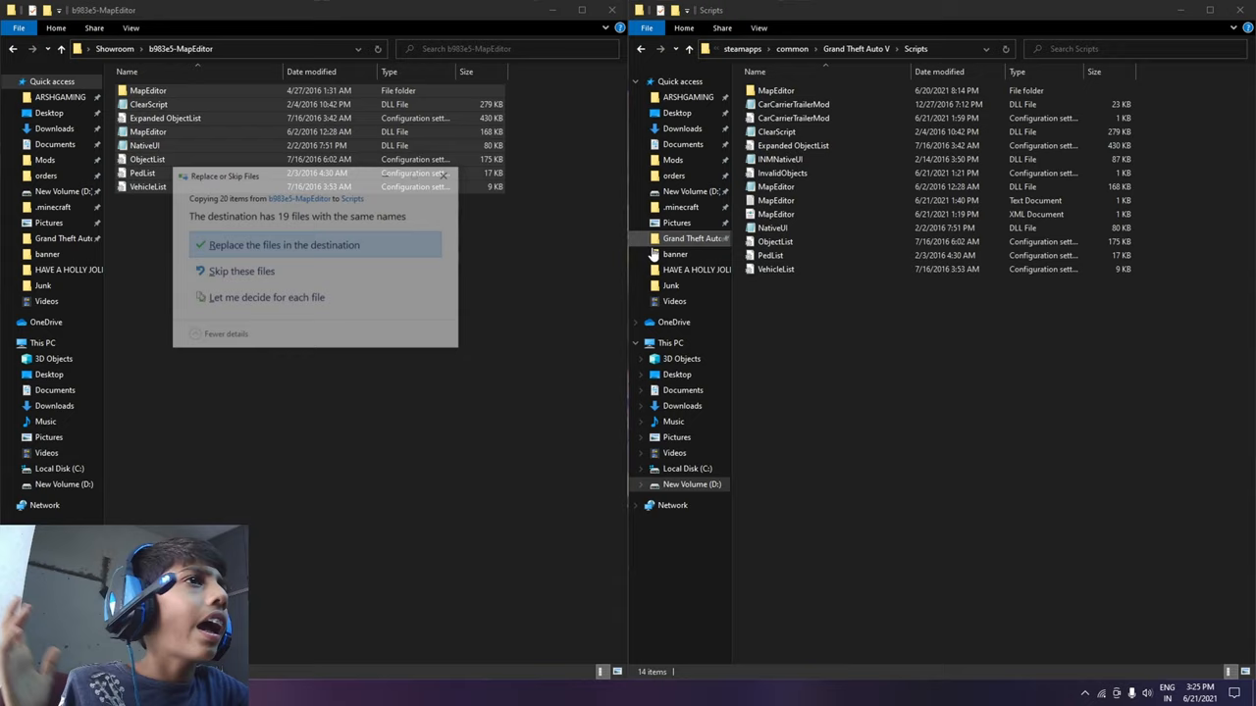
click(284, 245)
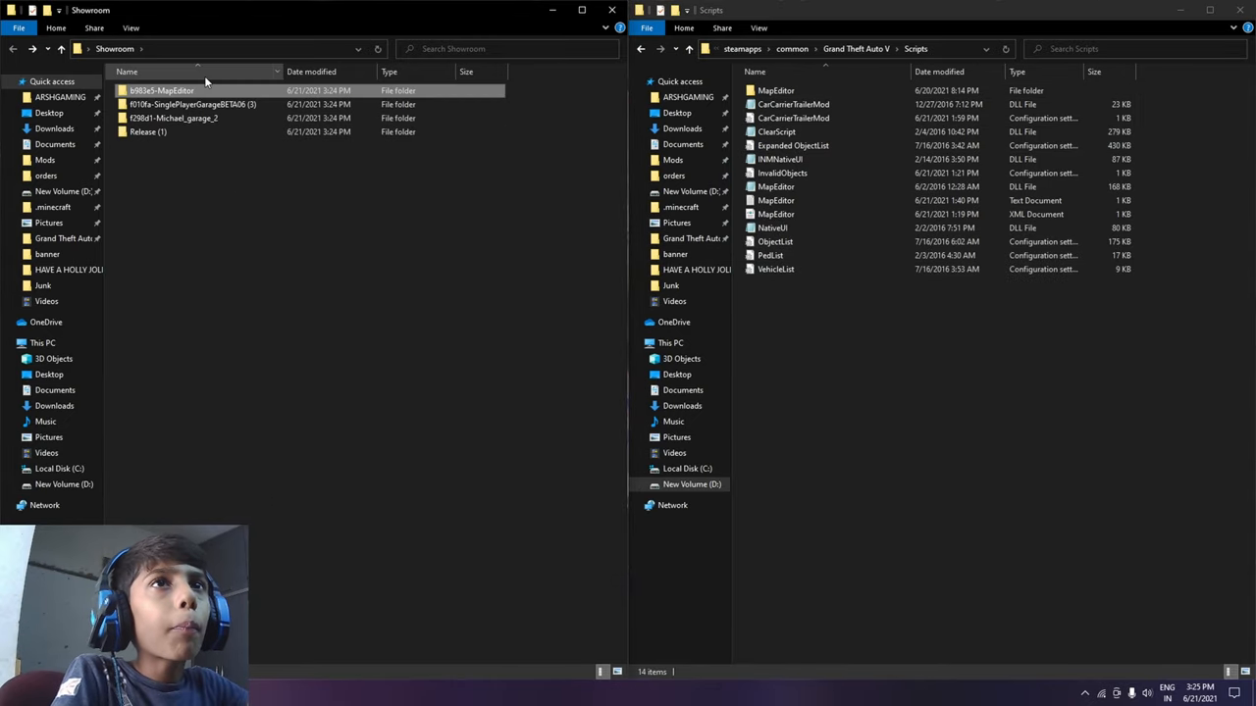
mouse_move(186, 104)
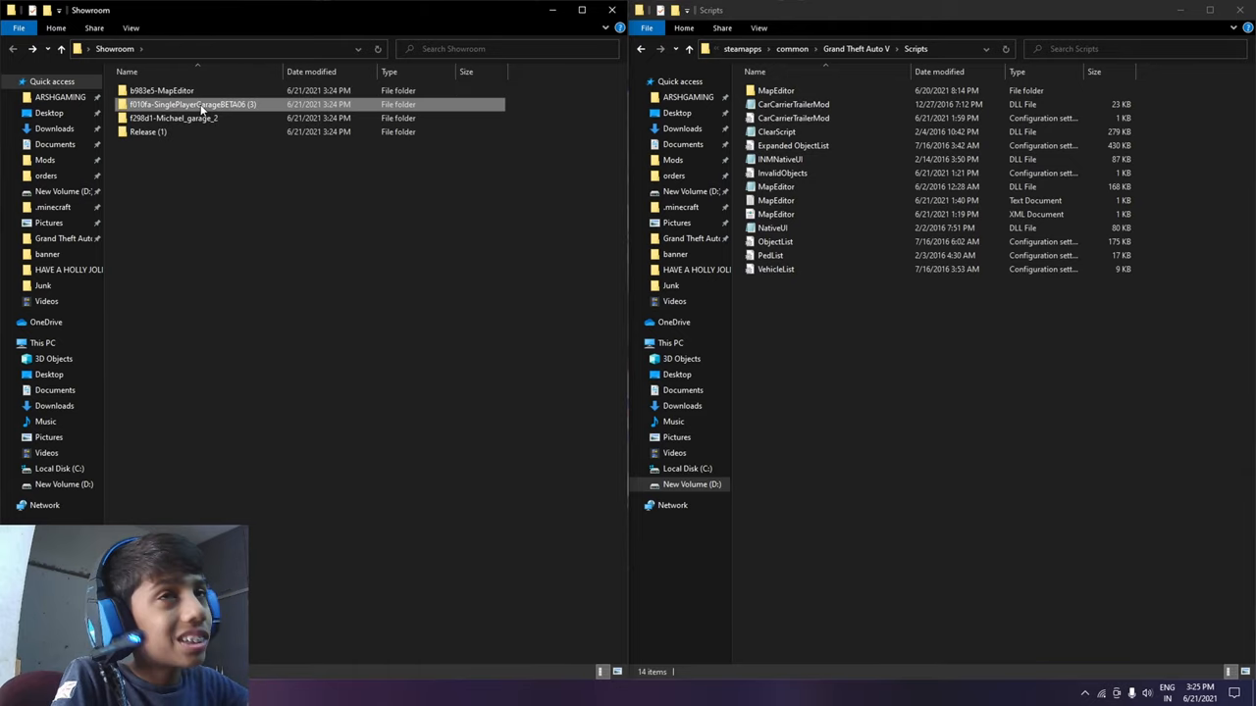
- Copy SinglePlayerGarageBETA06 contents and NativeUI.dll from Release (1) into Scripts
double_click(194, 104)
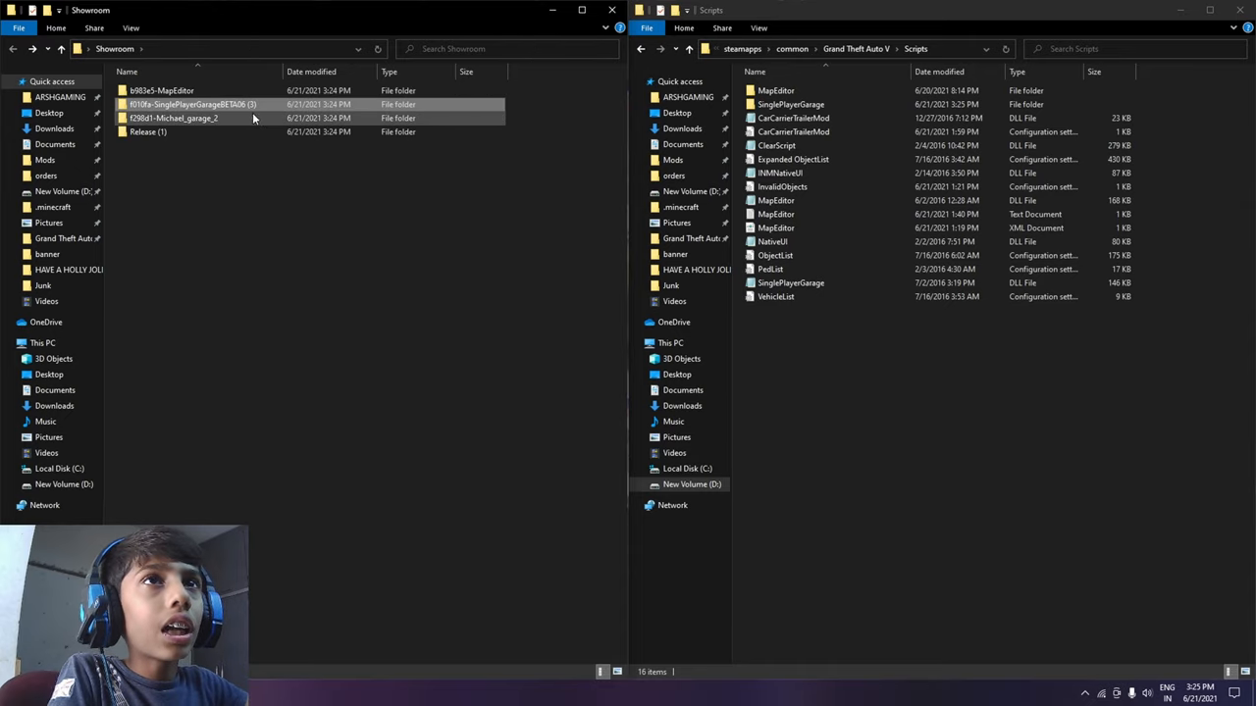
double_click(148, 131)
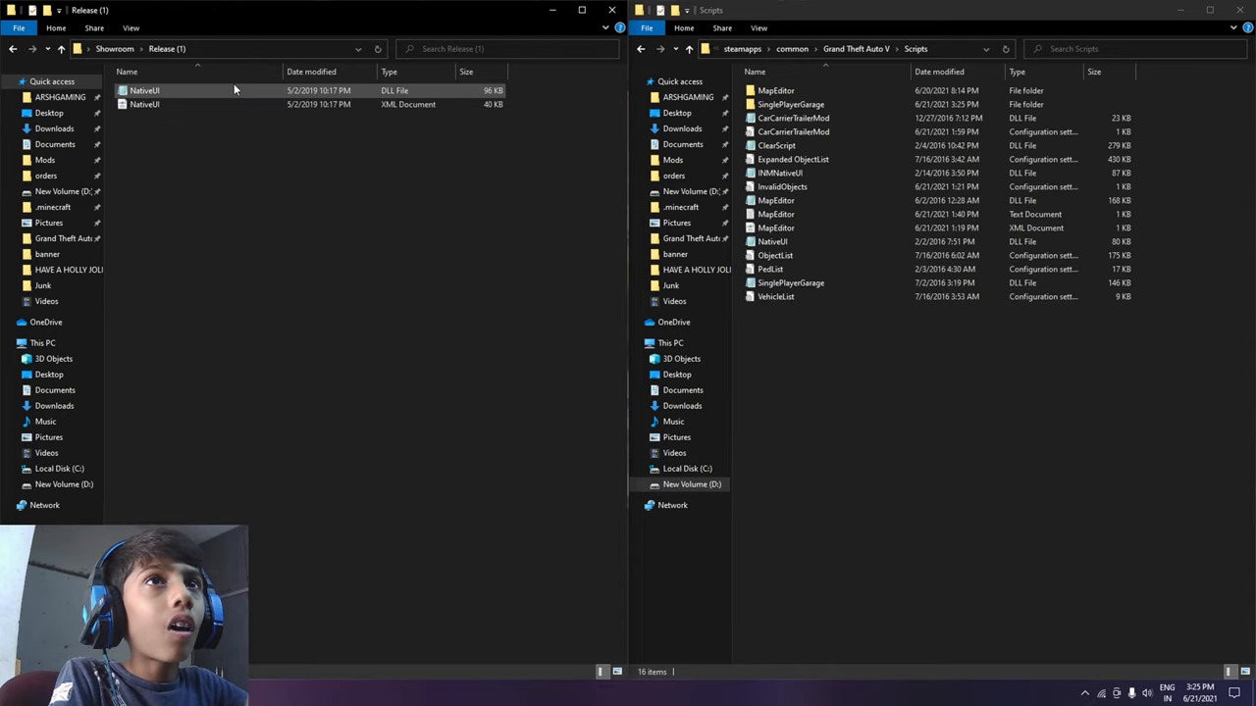
drag(144, 91, 855, 422)
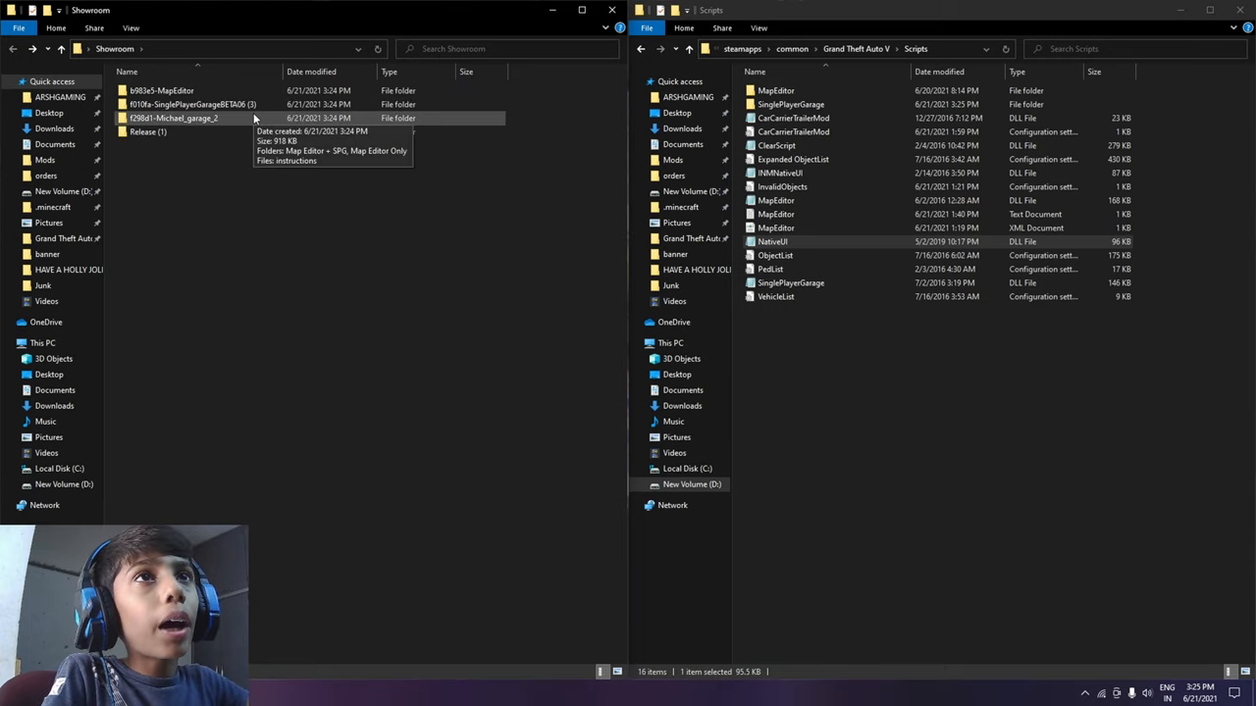
- Copy Michael_garage_2 from 'Map Editor + SPG' into Scripts\SinglePlayerGarage and check its contents
double_click(174, 118)
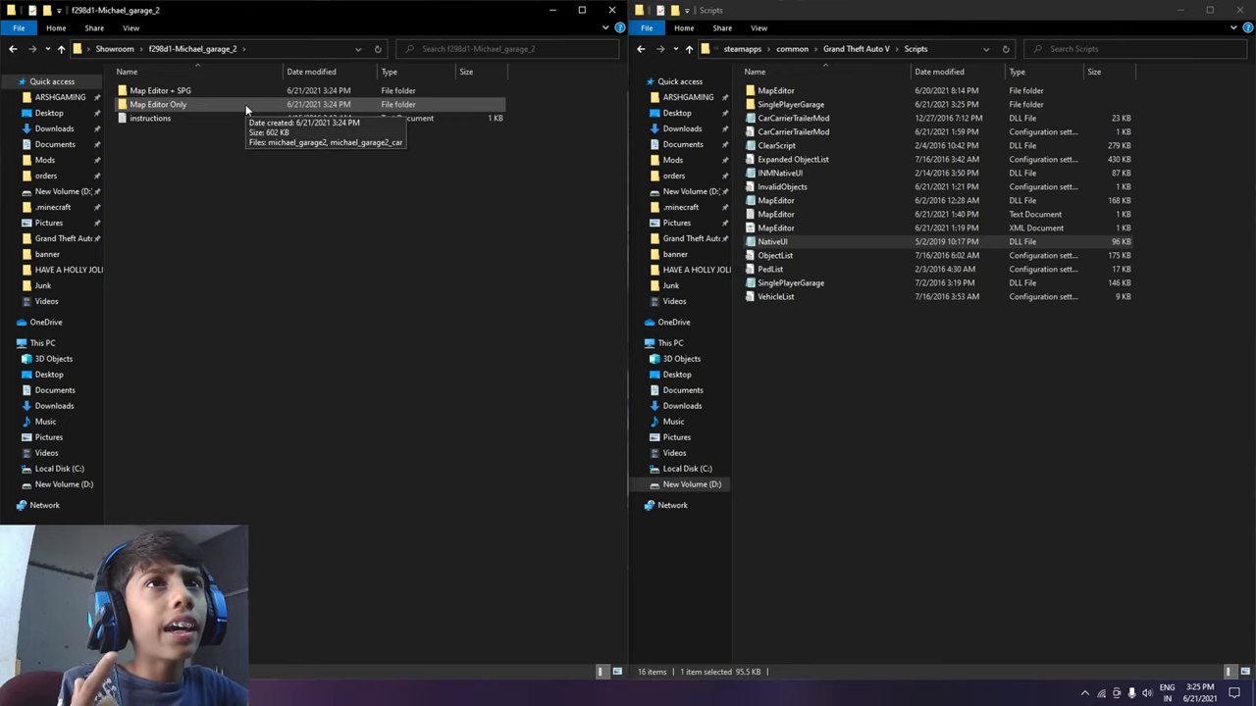
double_click(158, 104)
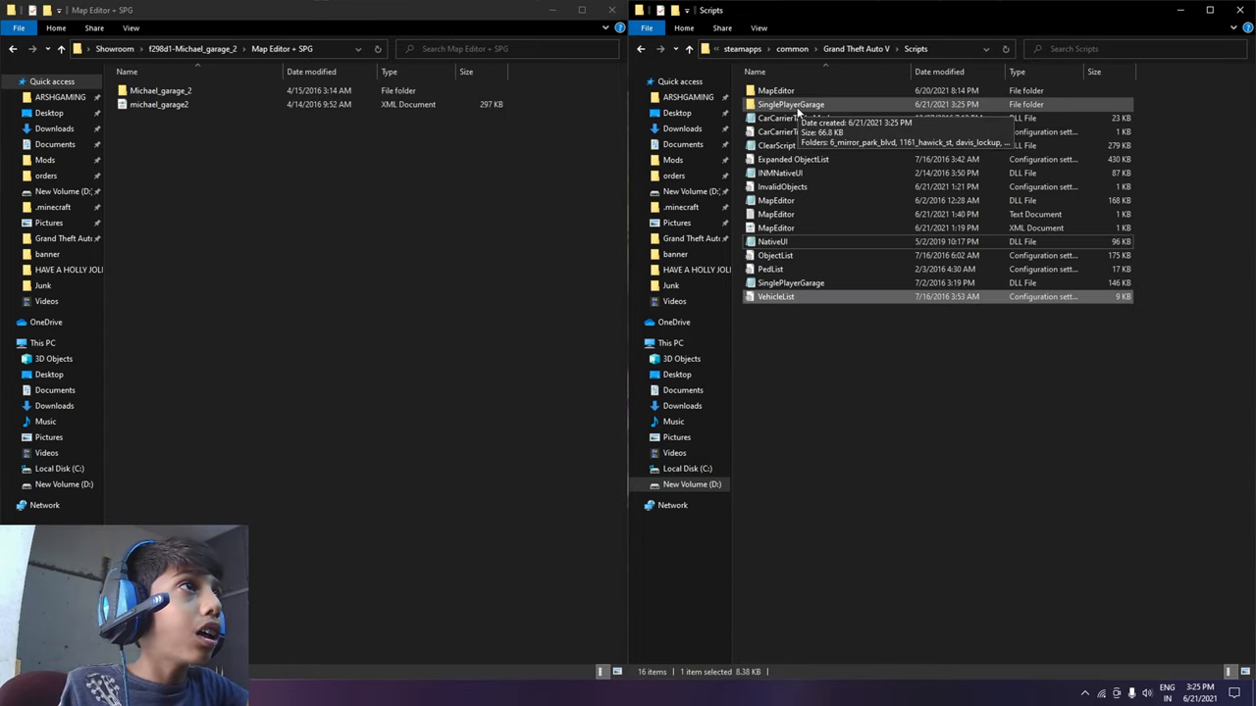
double_click(791, 104)
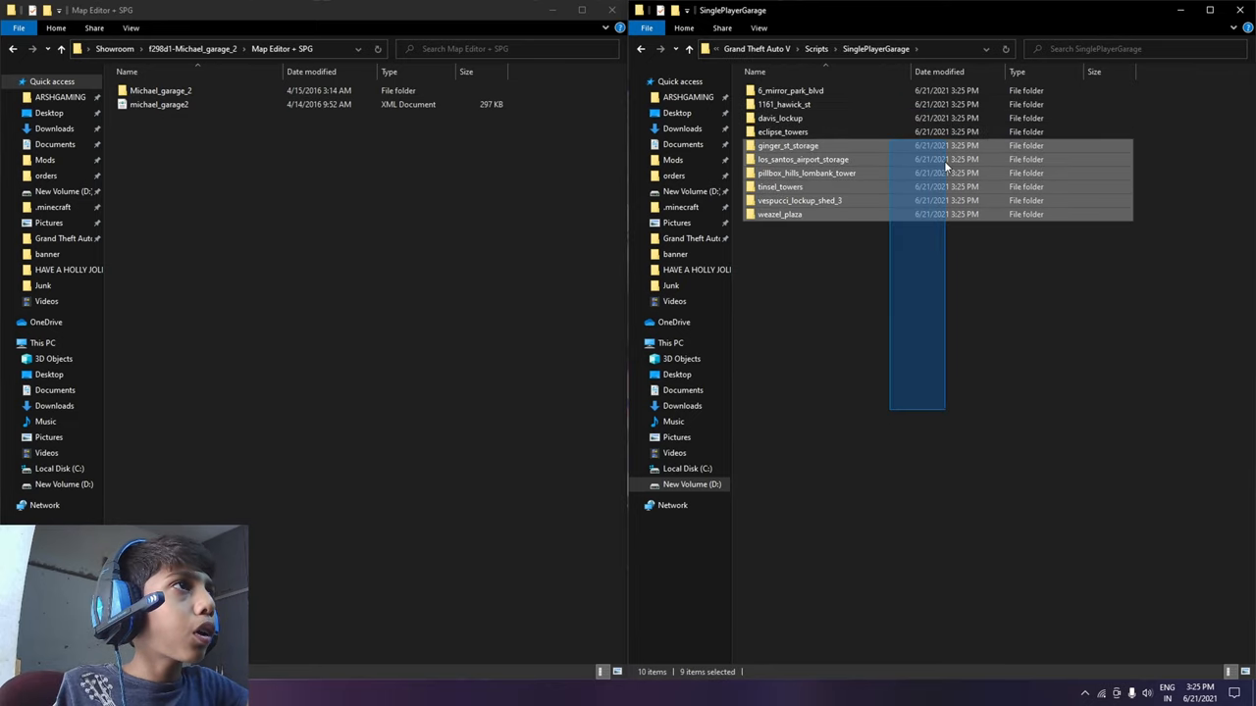
click(896, 342)
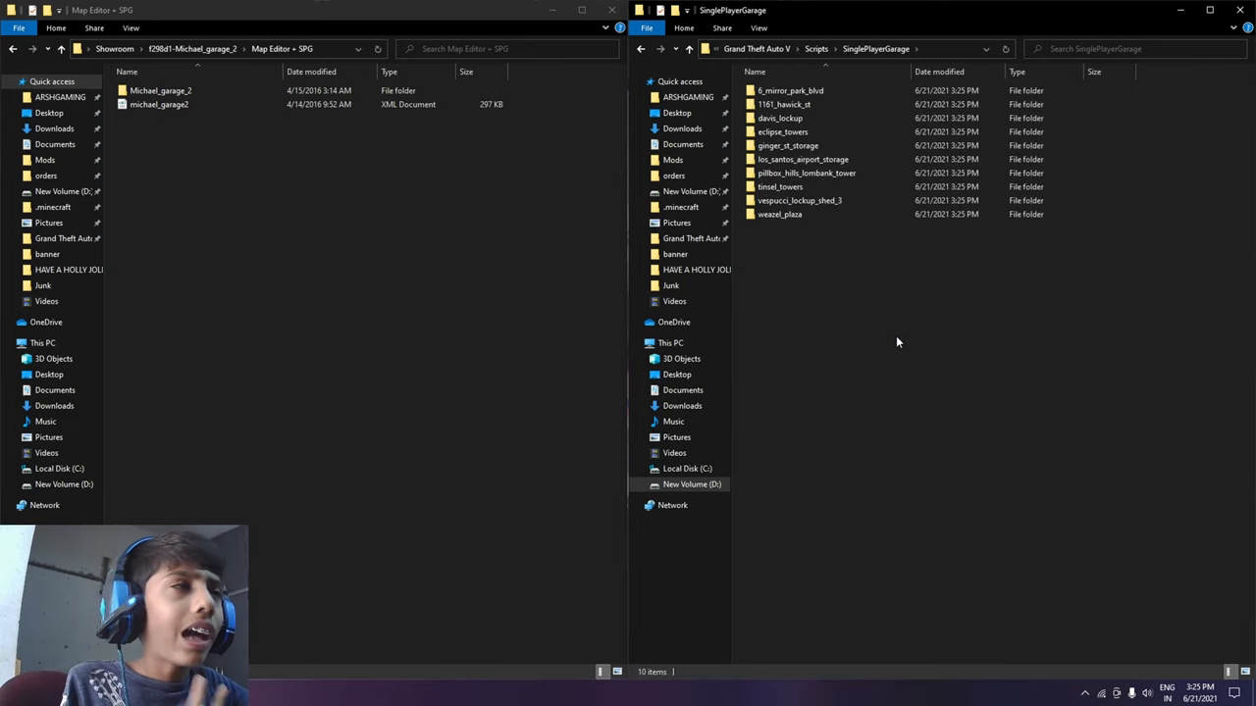
click(160, 90)
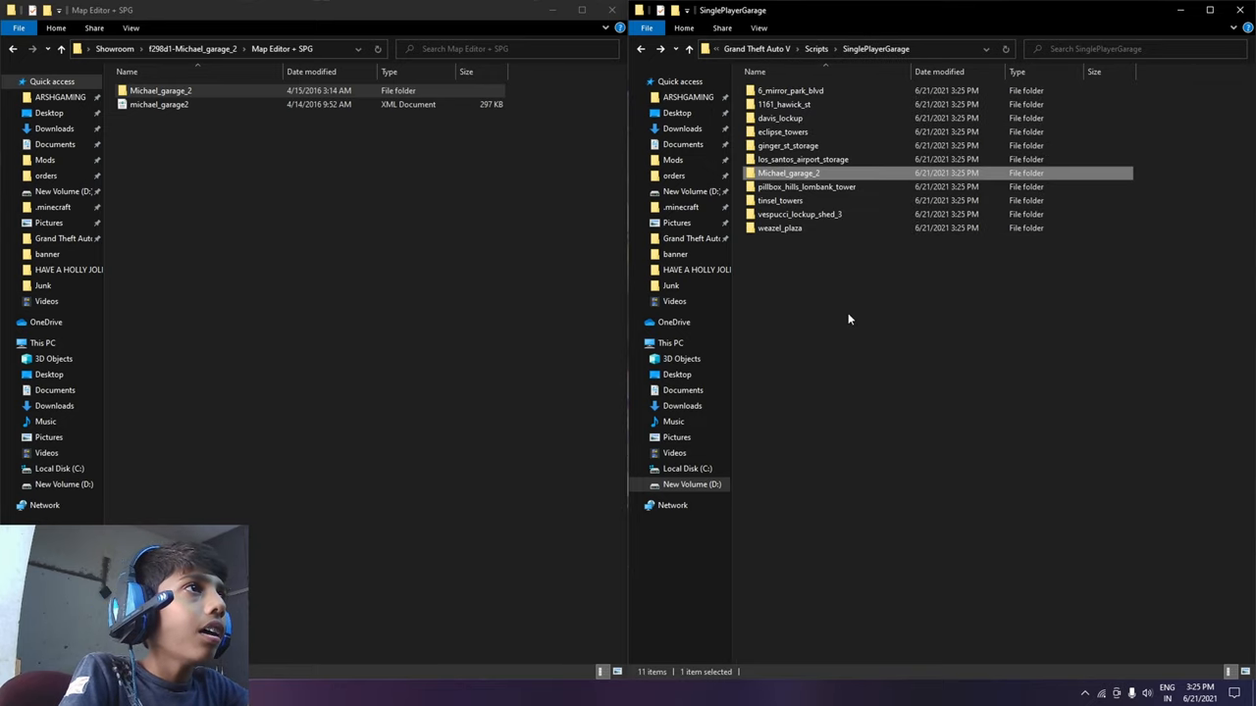
click(788, 145)
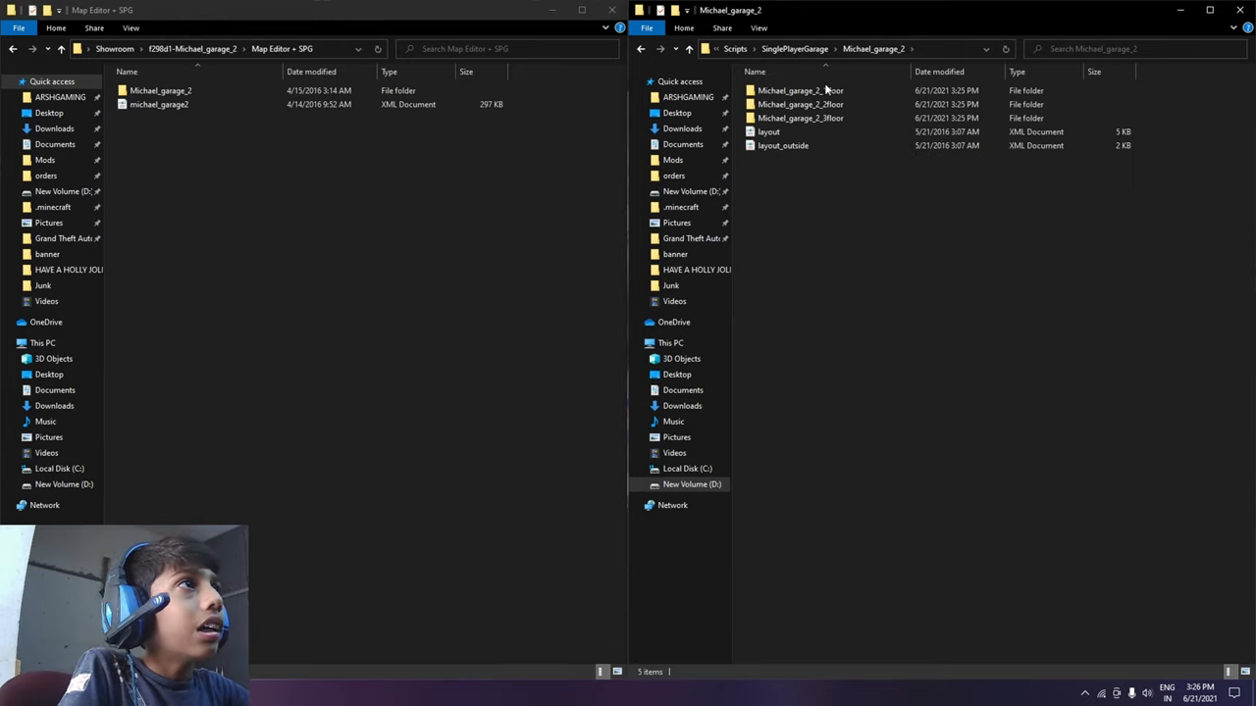
- Make a new folder named Autoloadmaps in Scripts via New > Folder and open it
click(917, 48)
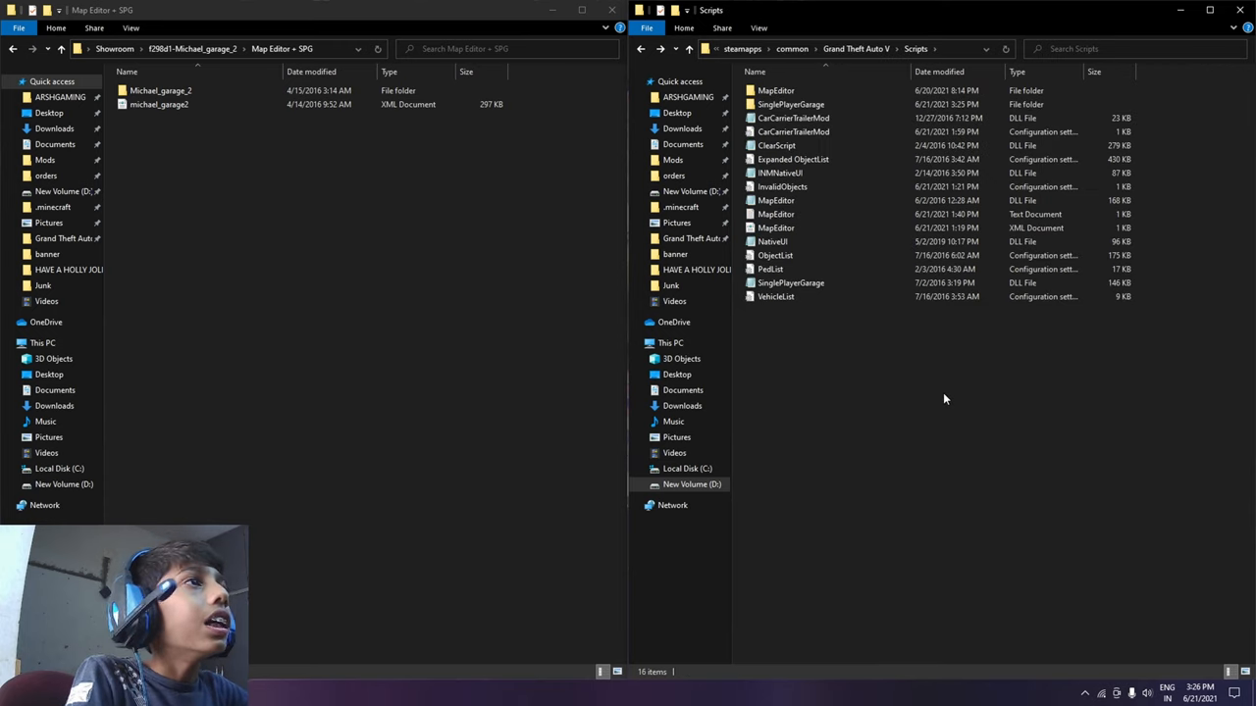
right_click(945, 398)
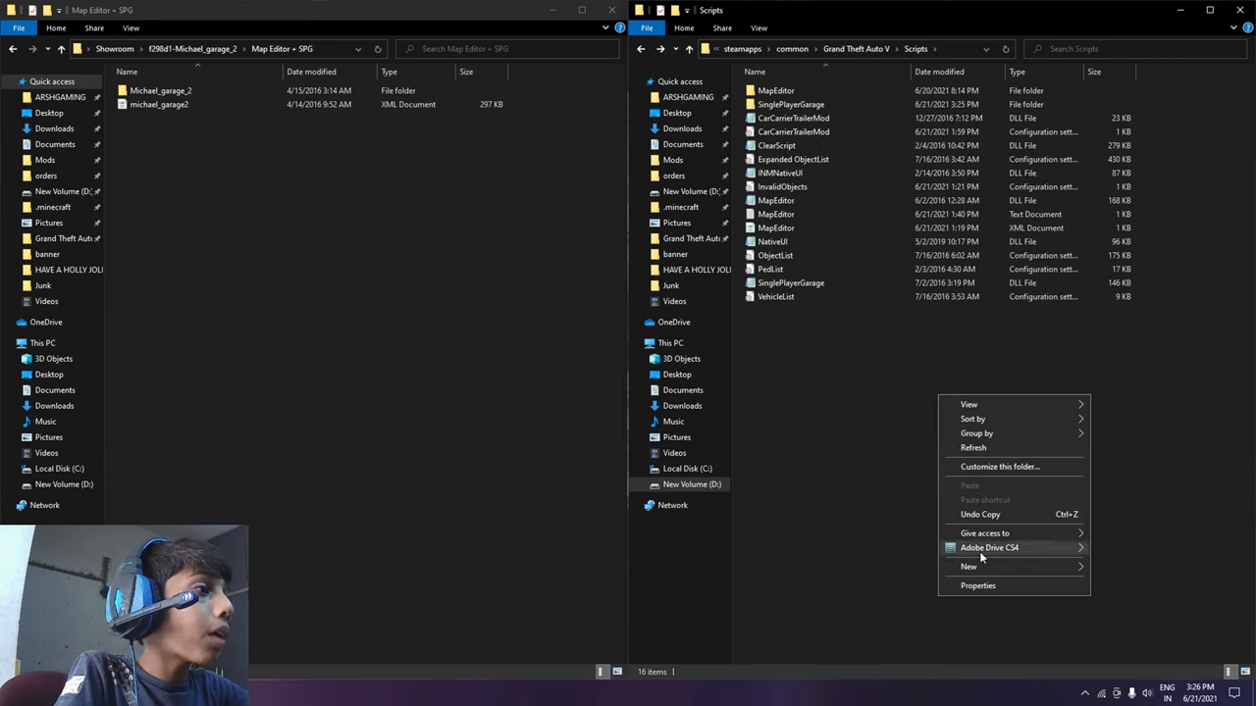
click(968, 566)
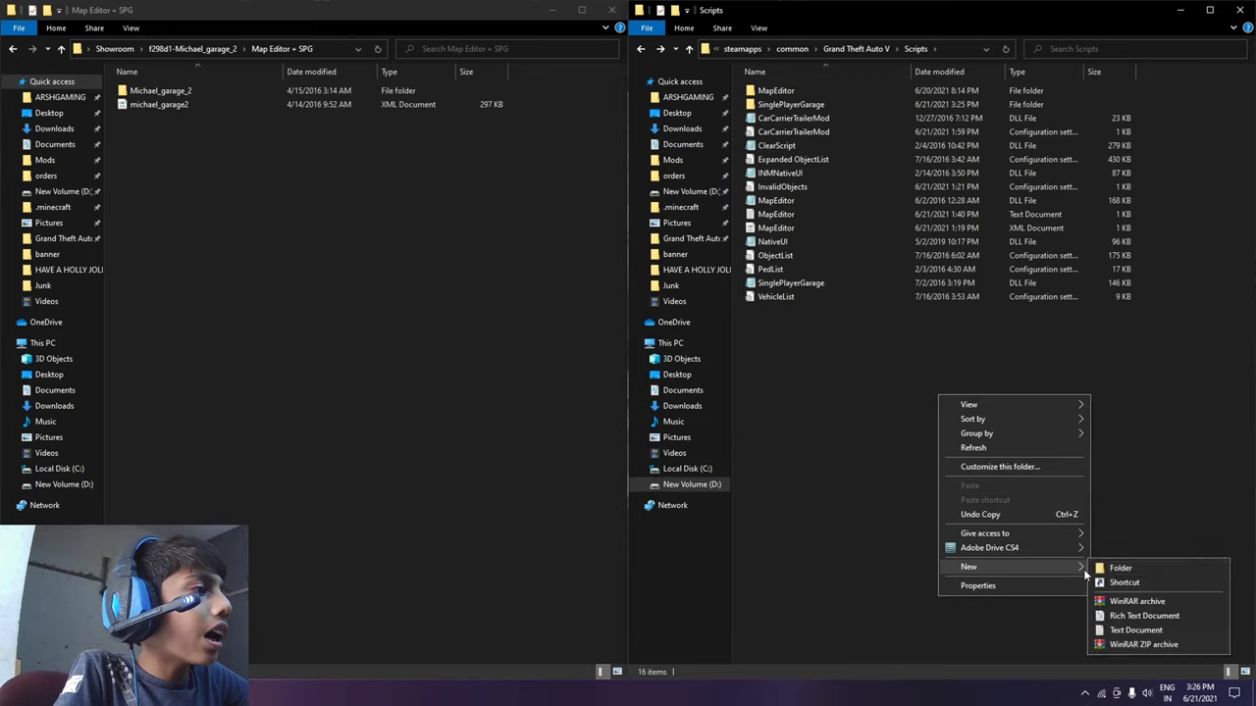
click(1120, 567)
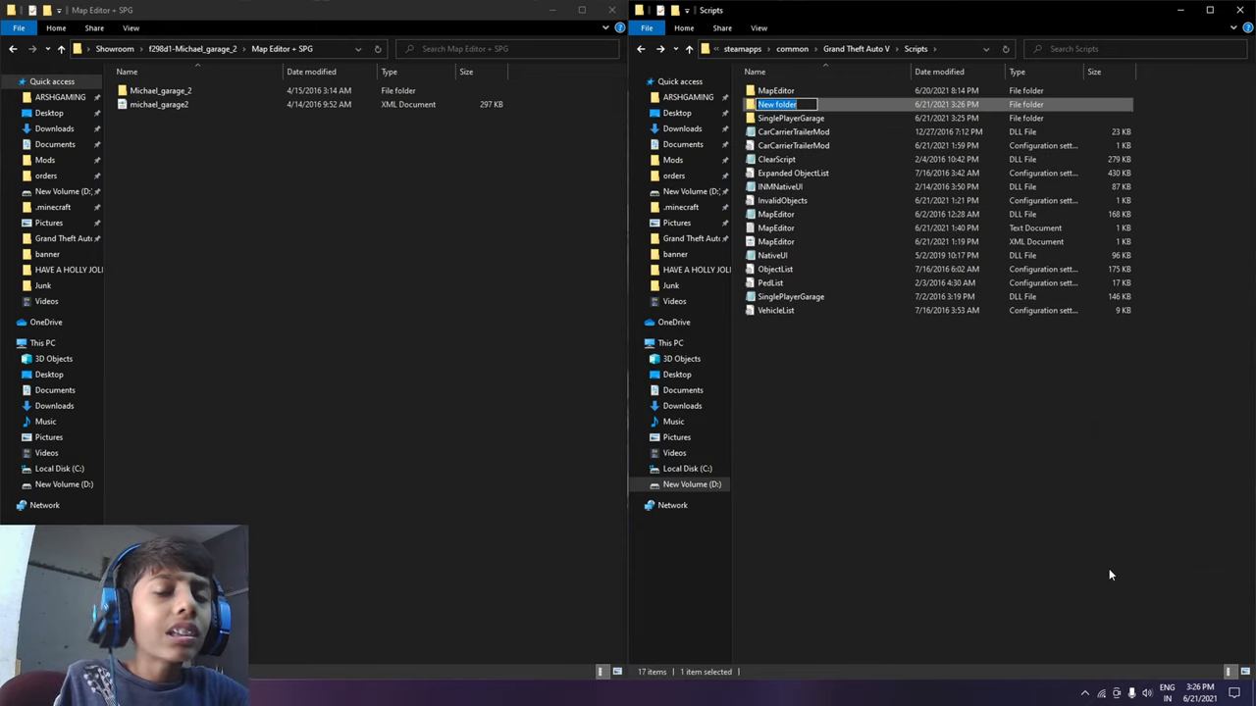
text(Autoloadmaps)
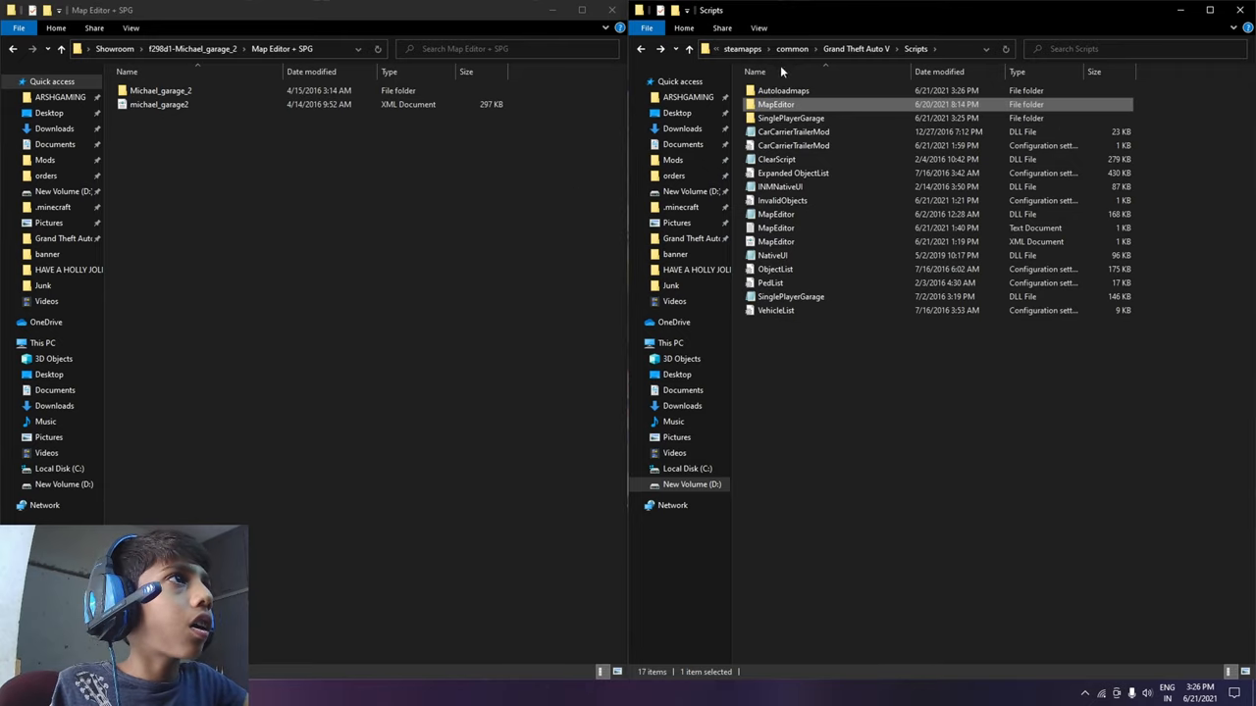
double_click(783, 90)
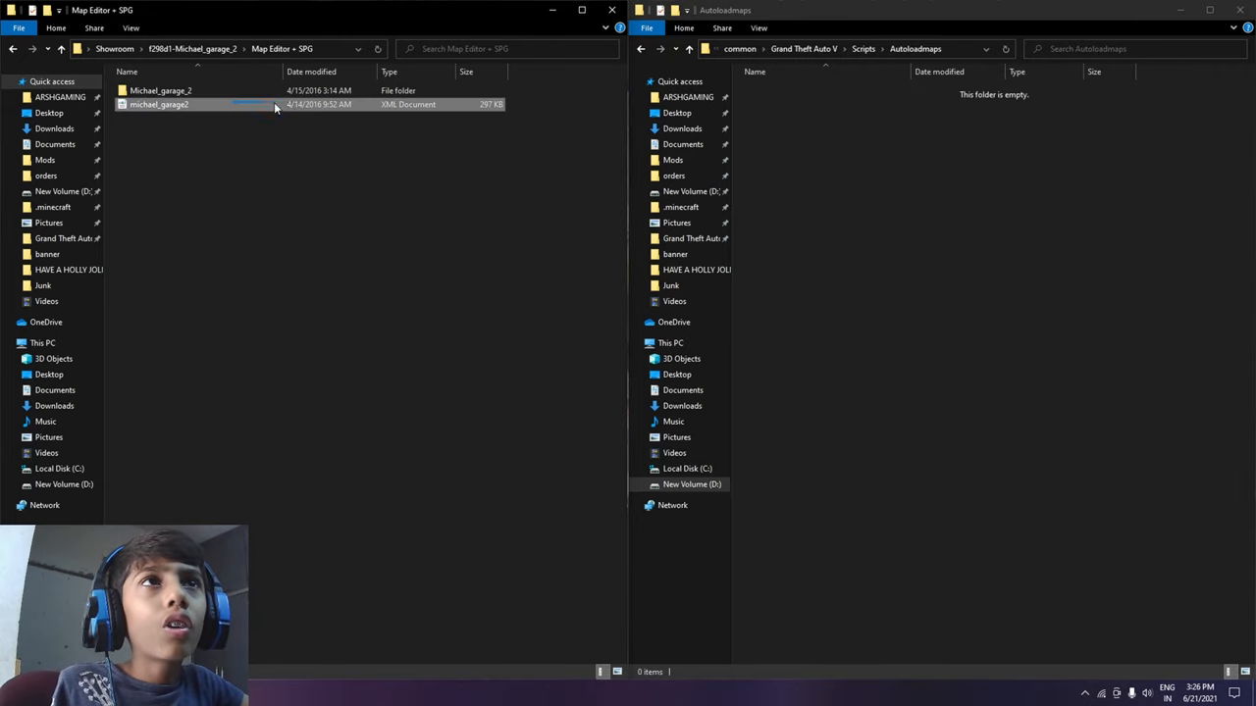